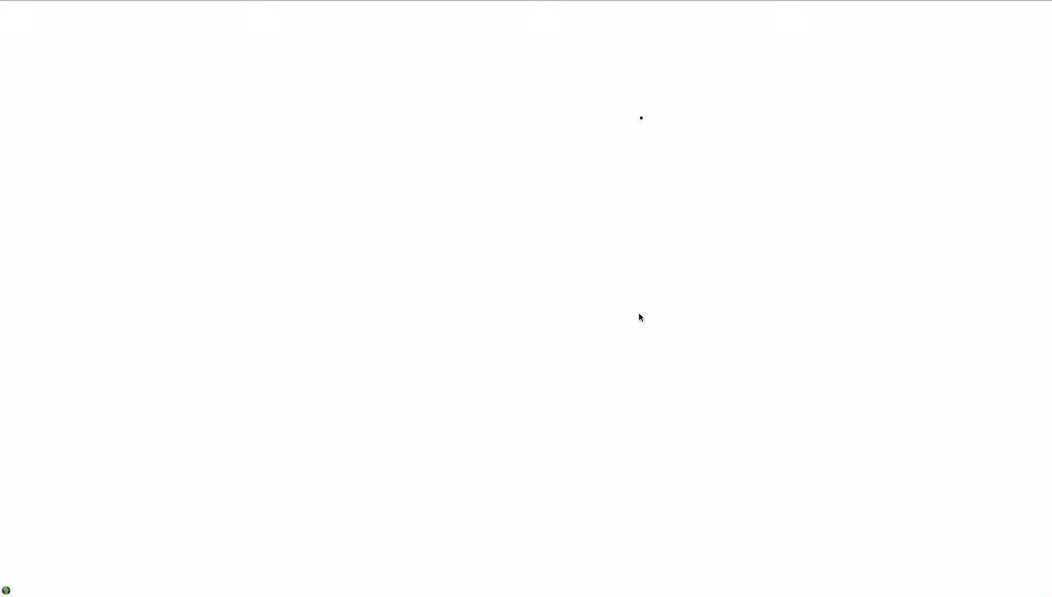
- Draw the engine box near the centre and letter 'CORRELATION ENG' inside it
drag(389, 178, 390, 268)
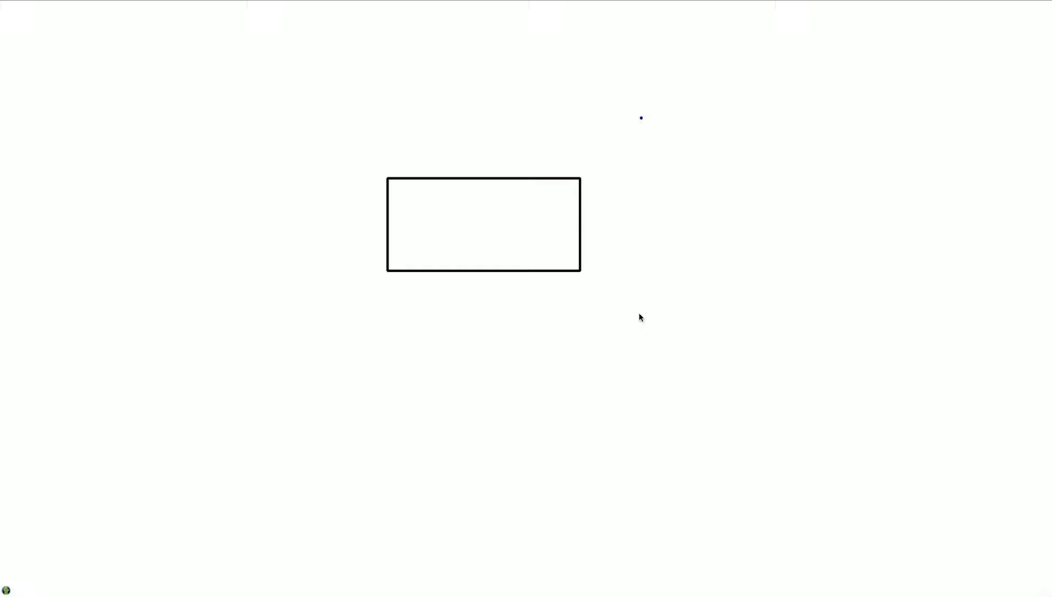
text(CORRELATION)
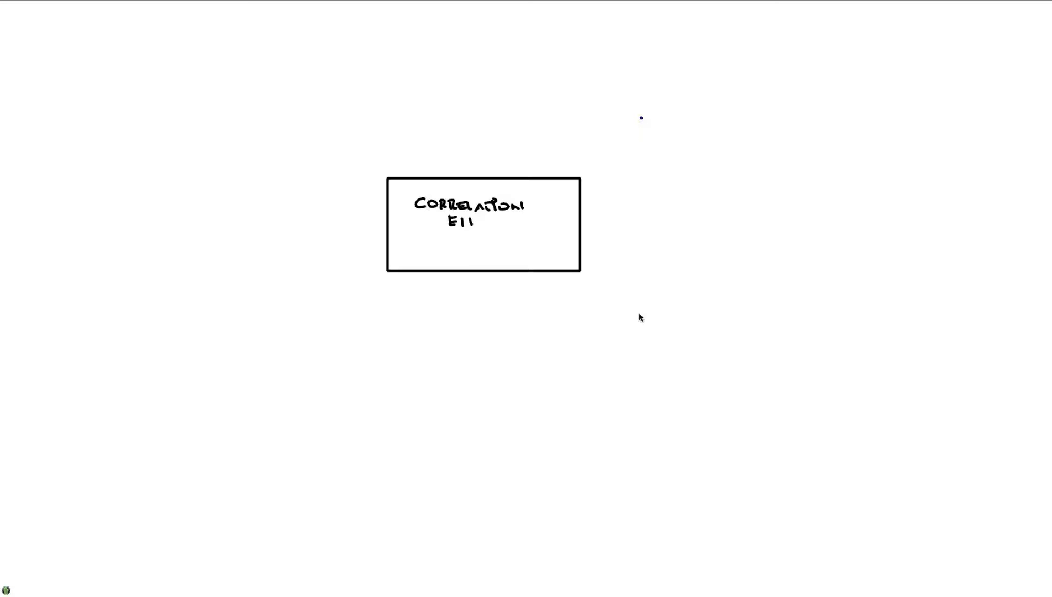
text(ENG)
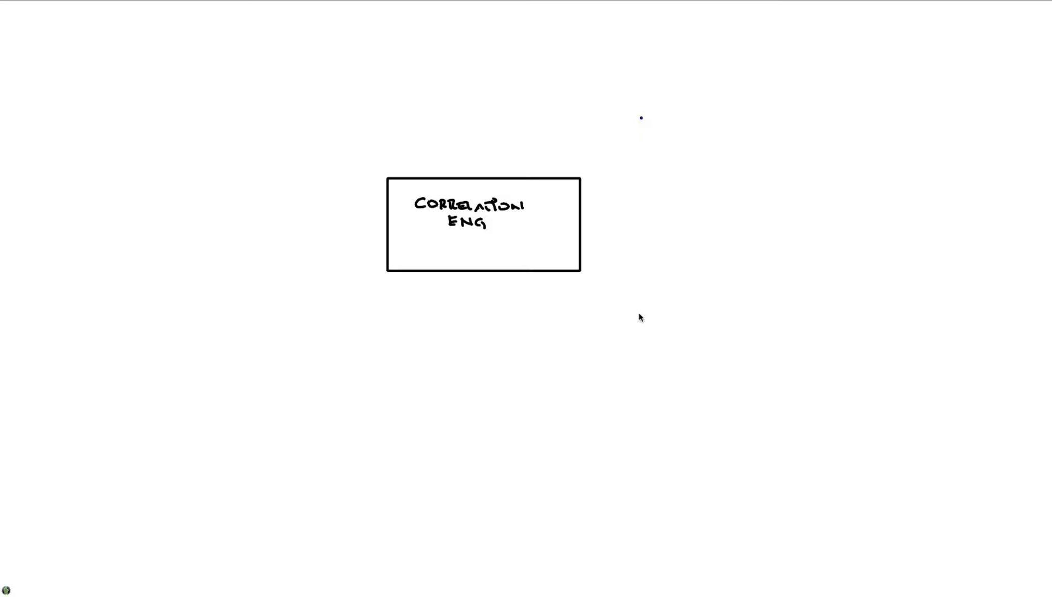
- Draw three input arrows into the box's left side labelled LOGS
drag(294, 194, 367, 193)
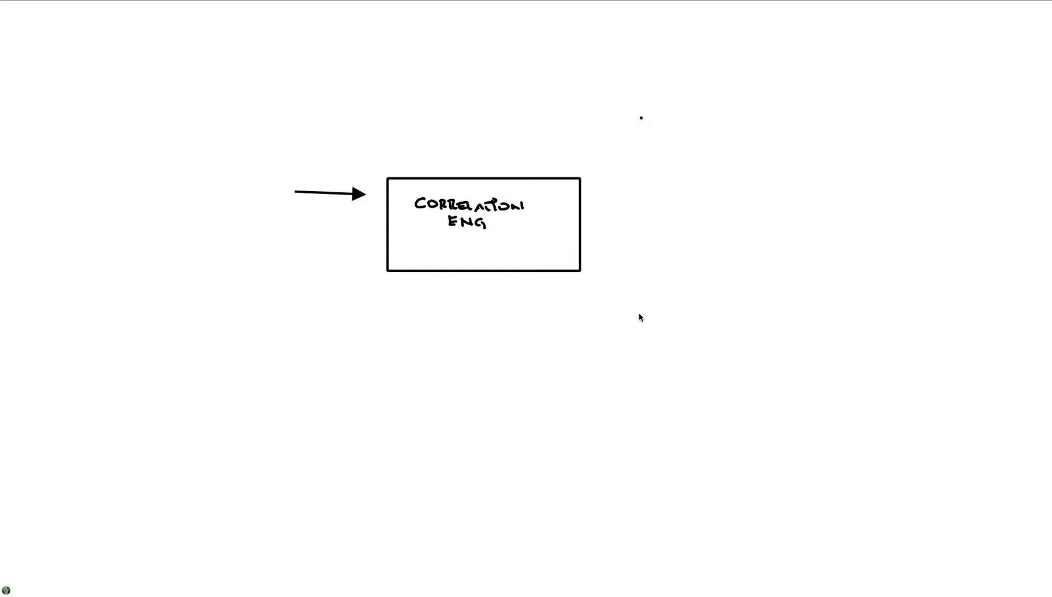
drag(294, 237, 367, 236)
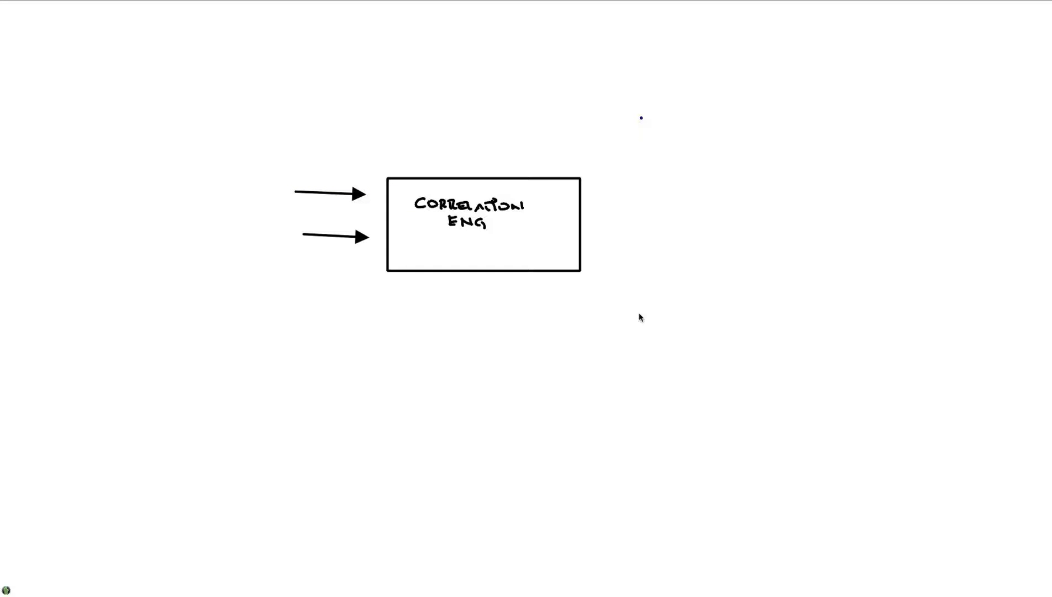
drag(316, 258, 376, 259)
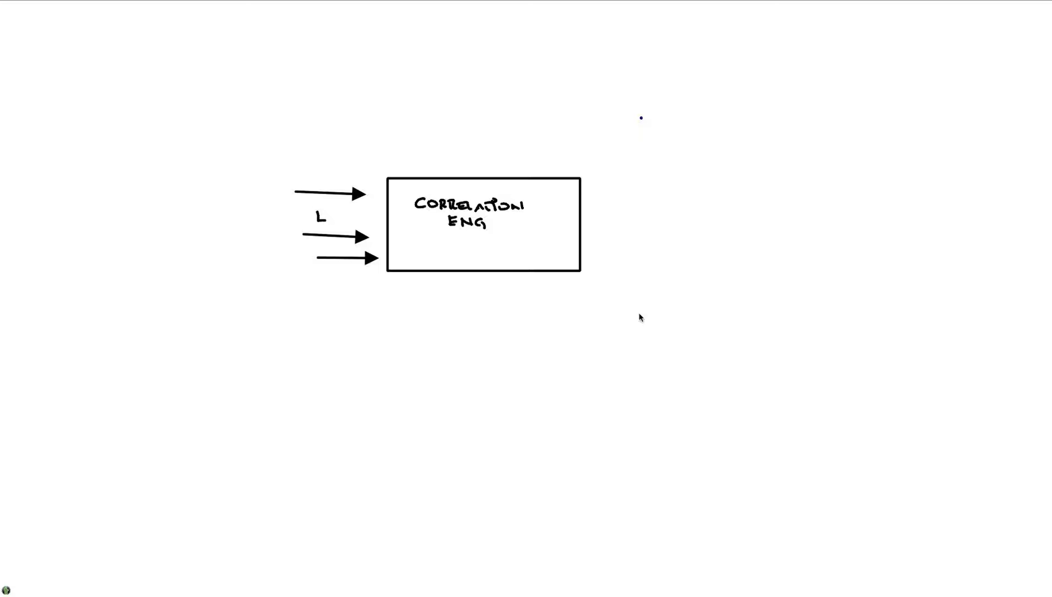
text(OGS)
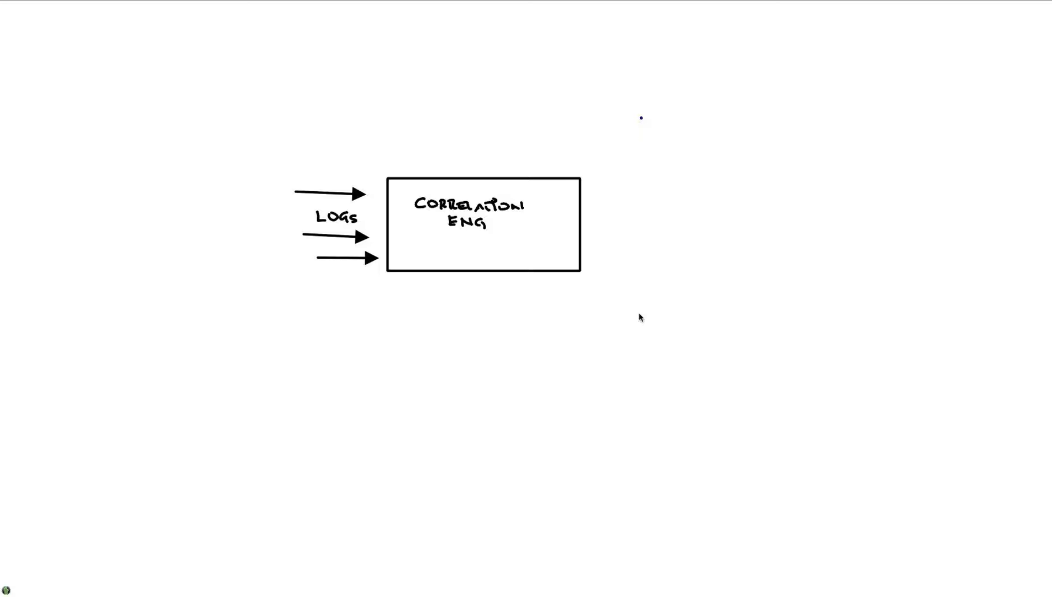
- Draw an output arrow to 'INCIDENTS, CASES, OFFENSES' on the right
drag(590, 215, 631, 216)
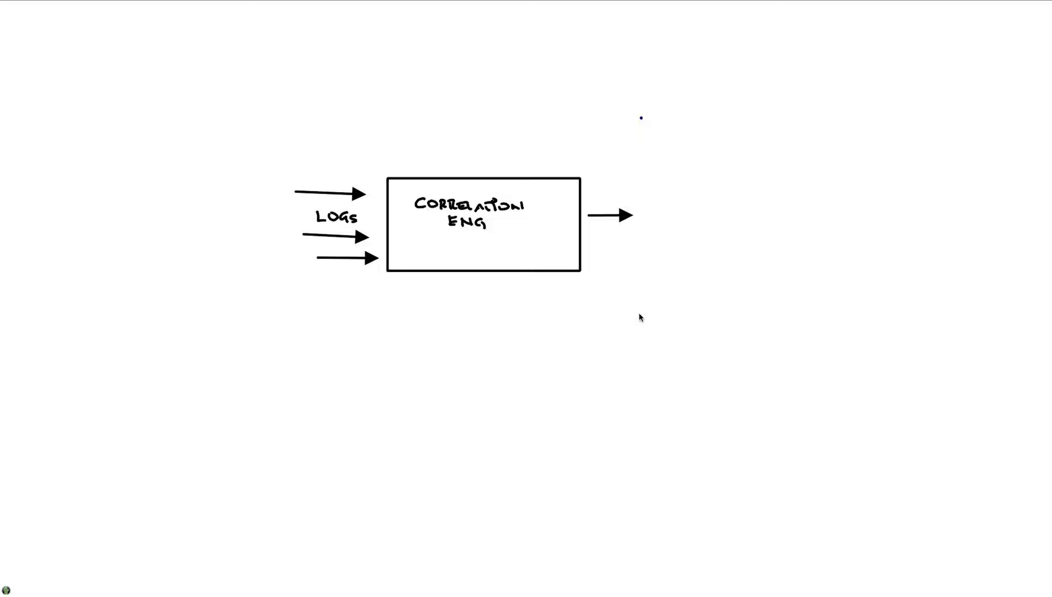
text(IN)
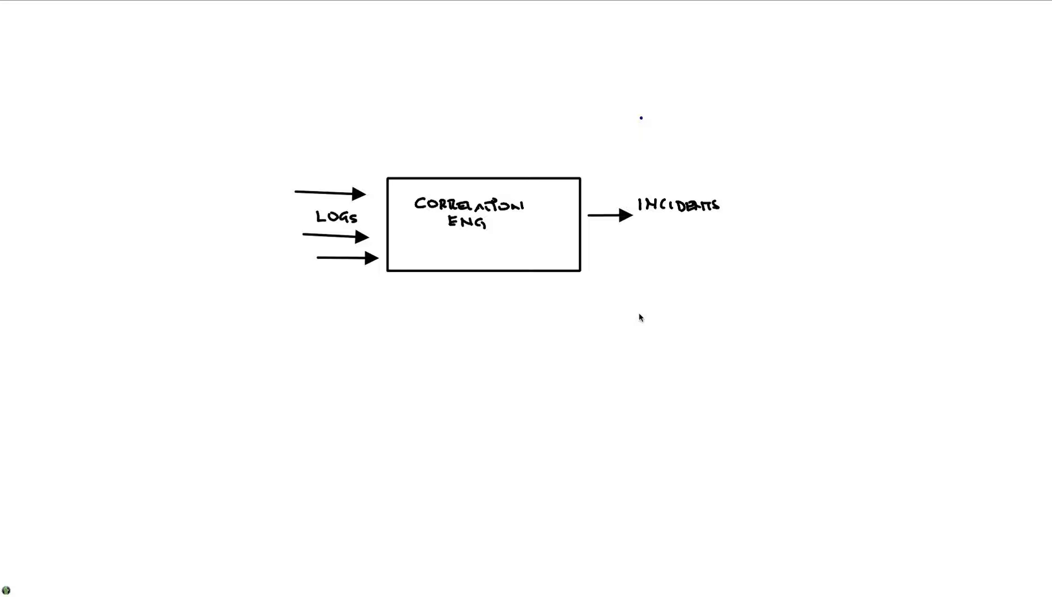
text(CASL)
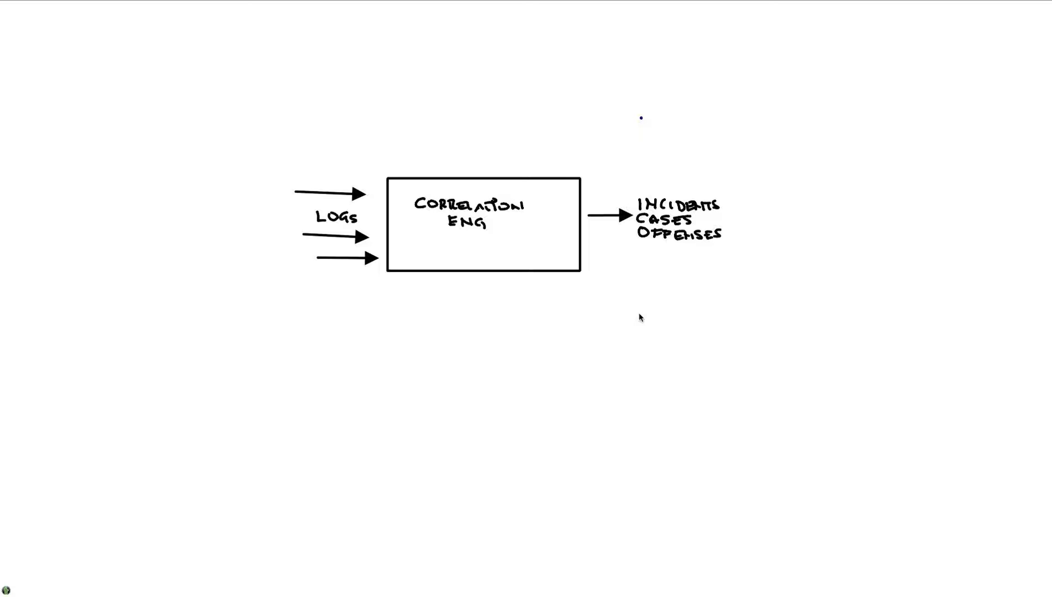
- Write point 1 'FOR EVER' with stick figures and $$$ beside it
click(793, 187)
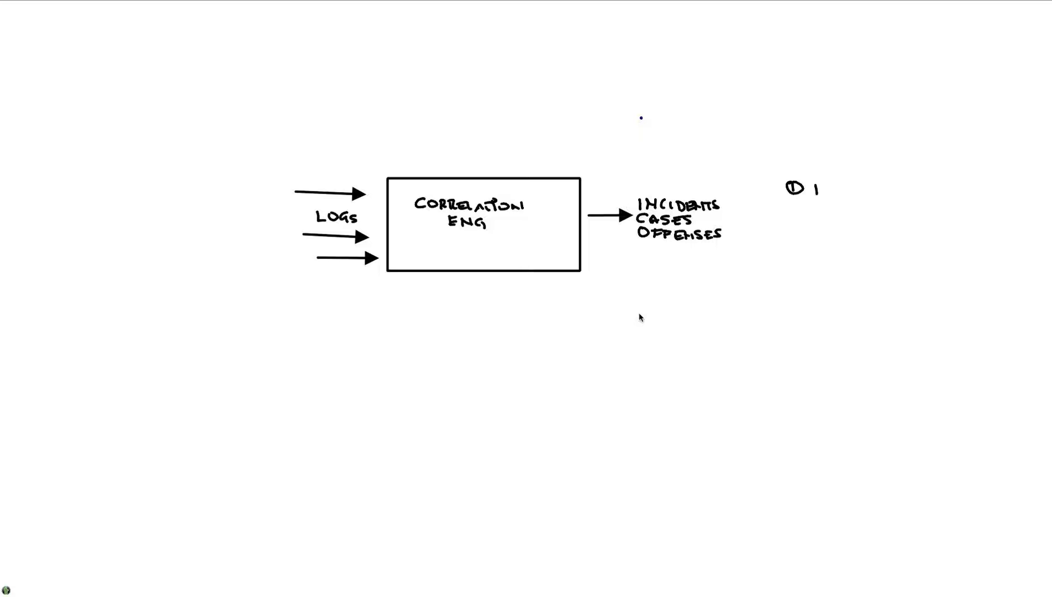
text(FOR EVER)
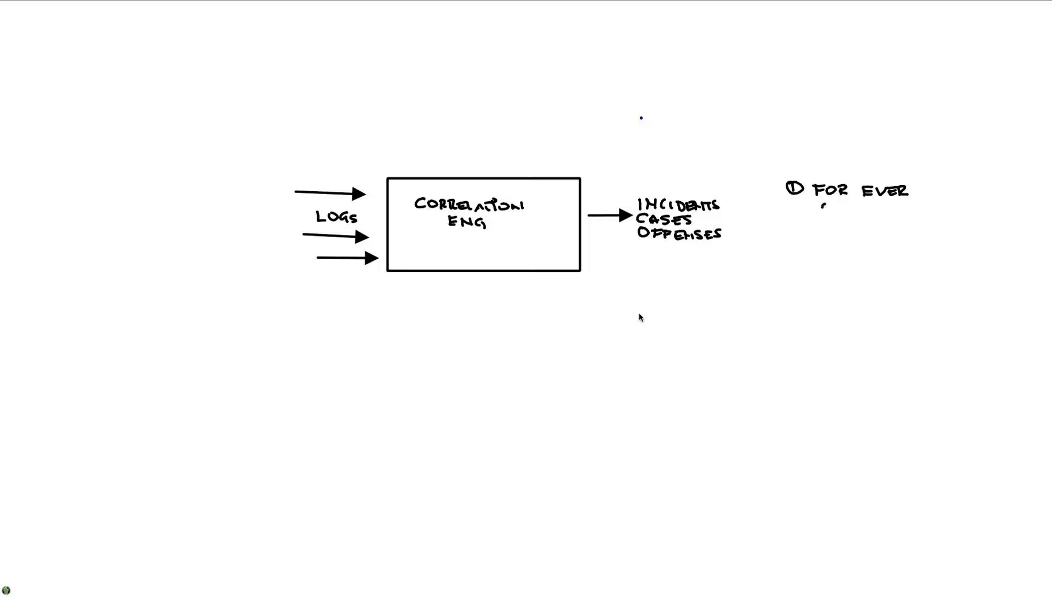
drag(816, 212, 846, 213)
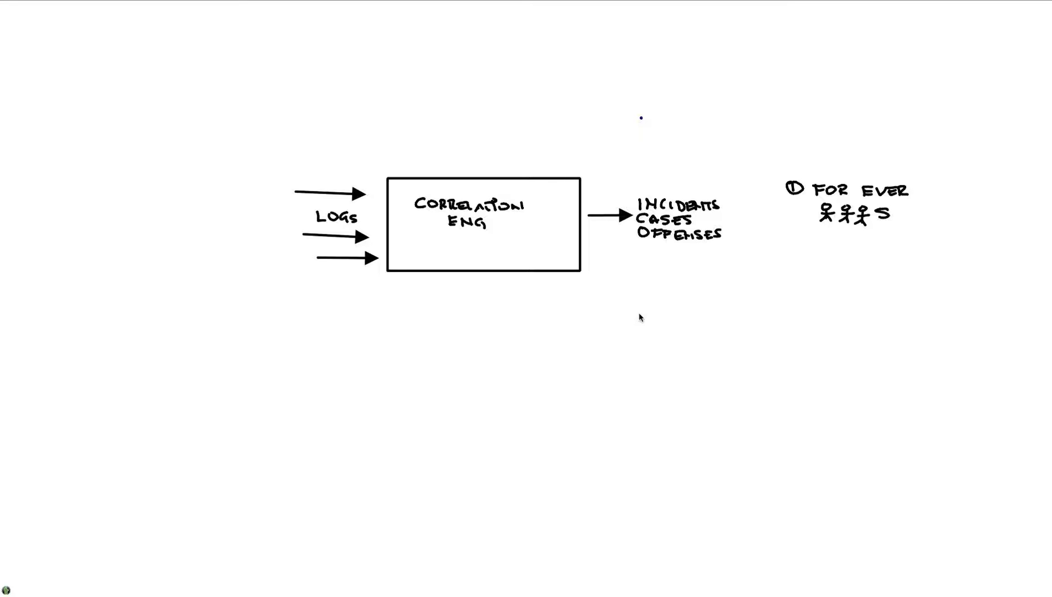
drag(866, 212, 919, 211)
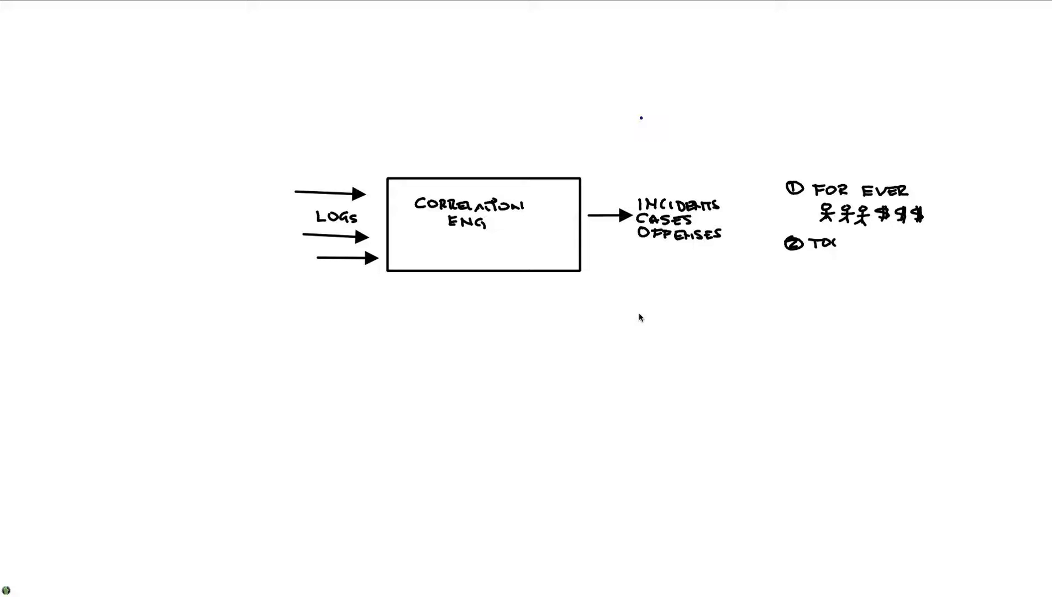
- Write point 2 'TOO MANY FALSE POSITIVES' and point 3 'MISS A LOT'
text(OO MAN)
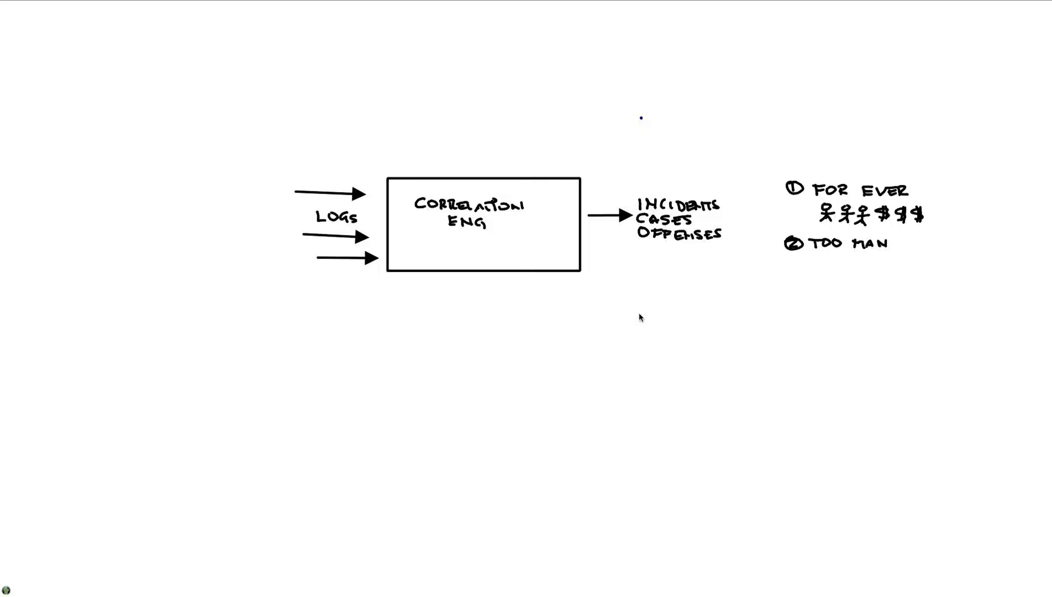
text(MANY FALSE)
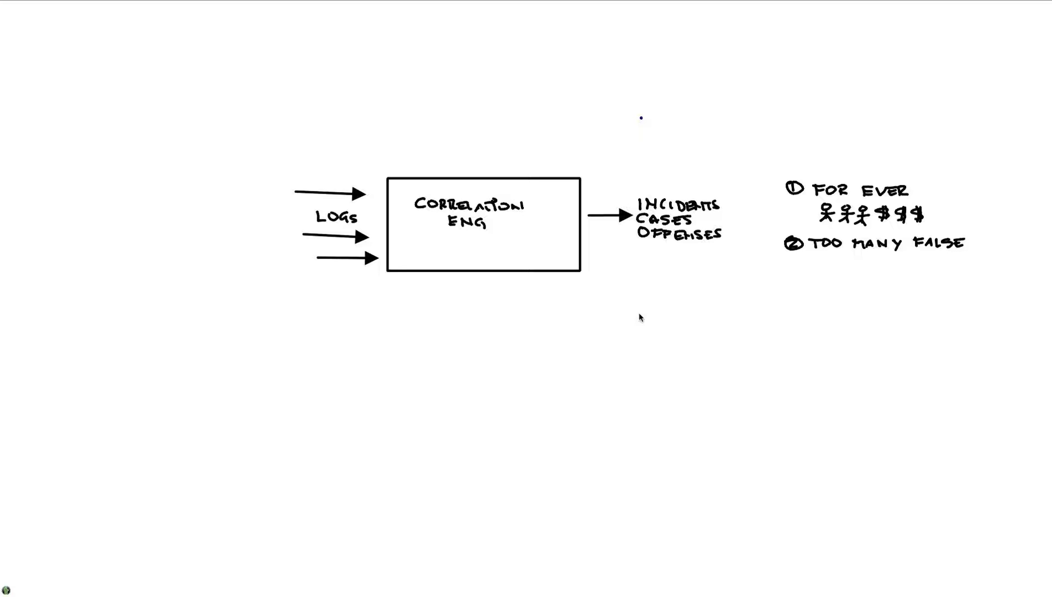
text(POSI)
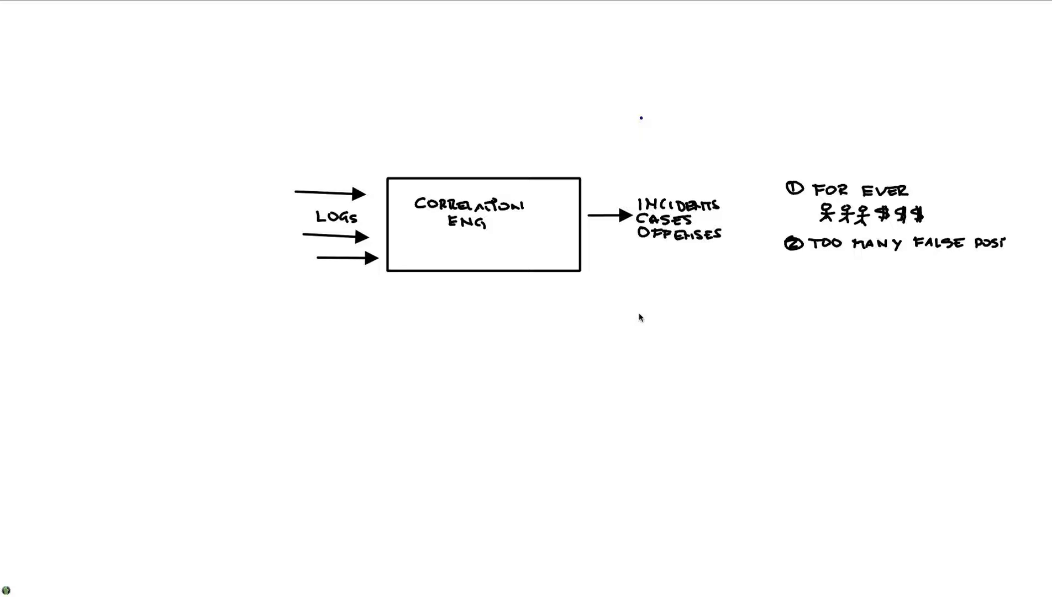
text(TIVES)
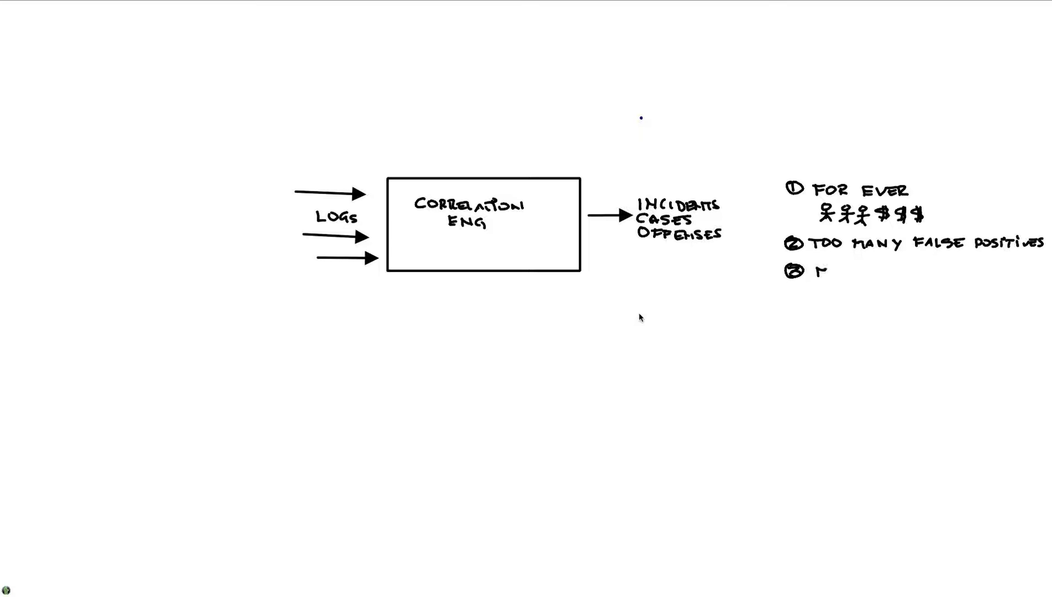
text(miss)
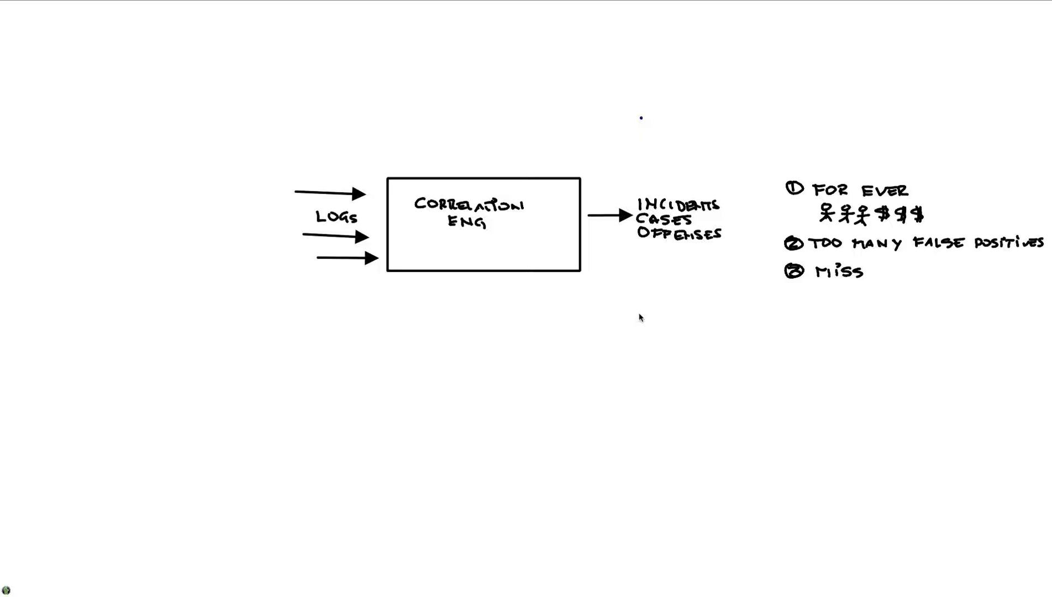
text(A LOT)
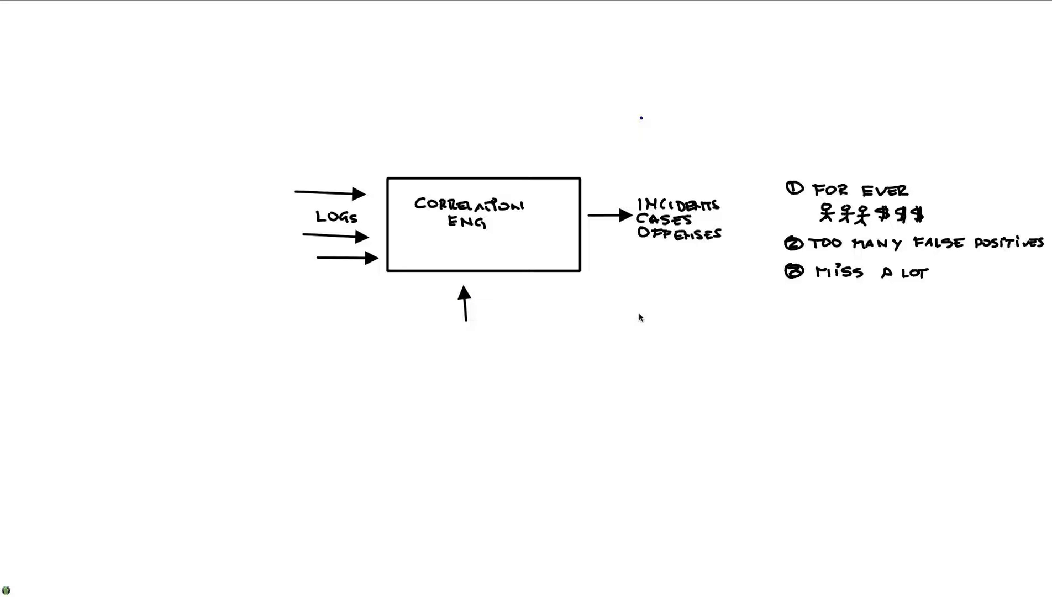
- Label the upward arrow FLOWS and draw a curly brace beside it
text(FLO)
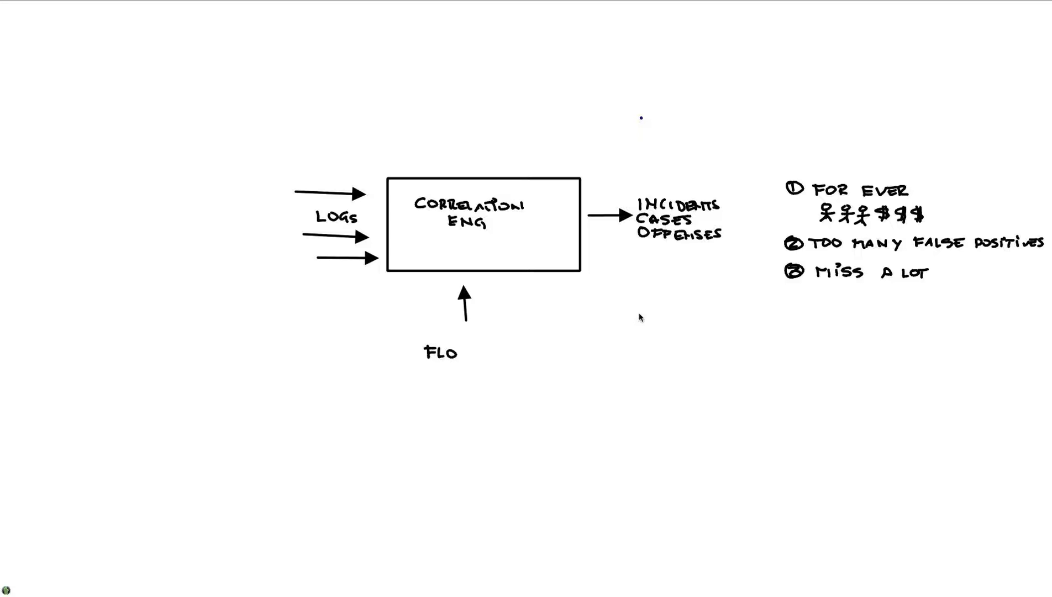
text(WS)
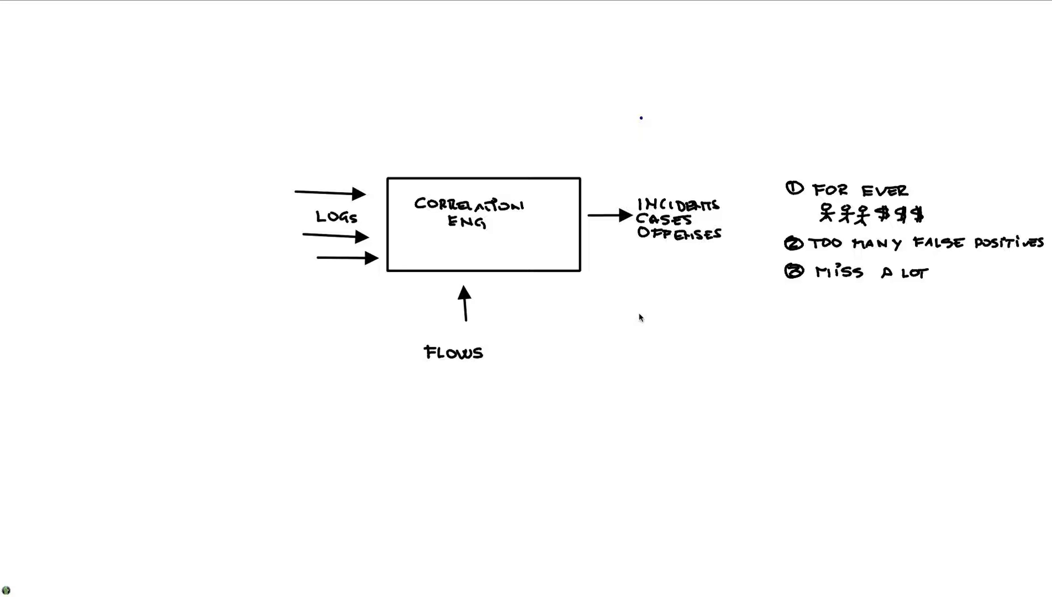
drag(504, 309, 503, 376)
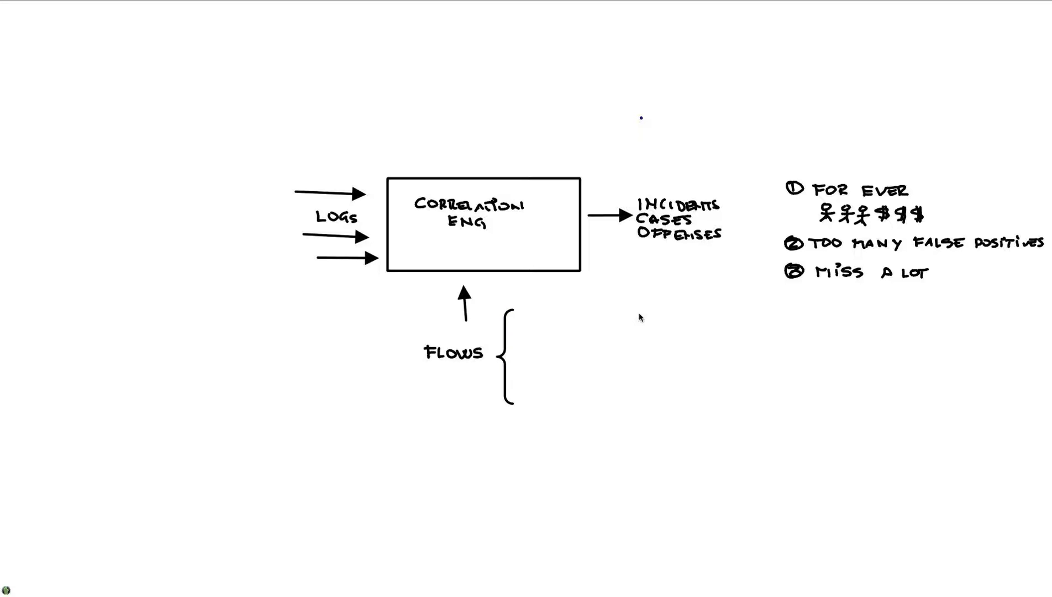
- Write 'NFLOWS, JFLOWS LAYER 4' beside the brace and begin the next line
text(NFLOWS)
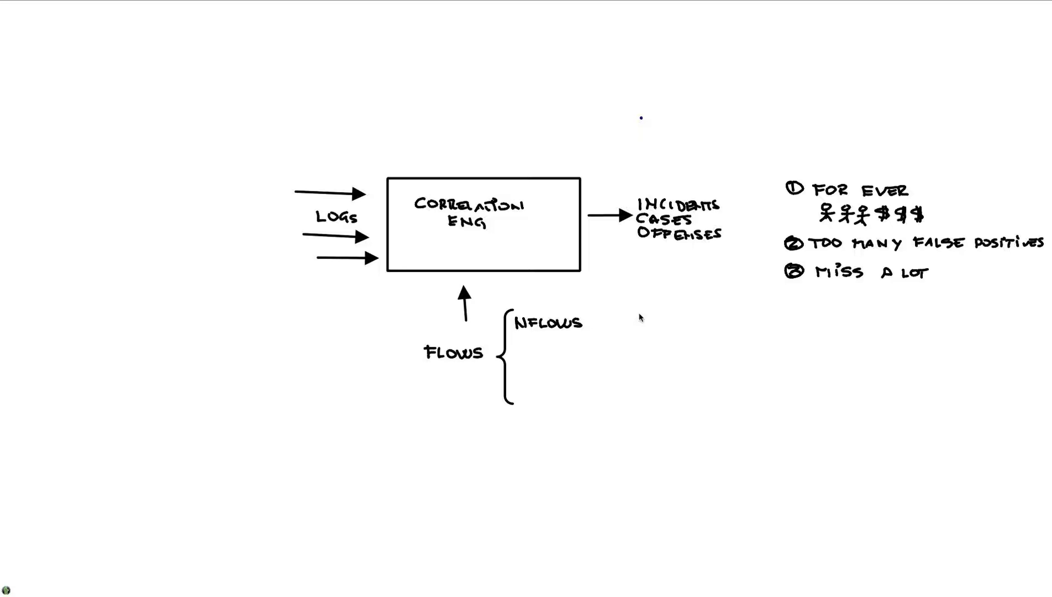
text(,)
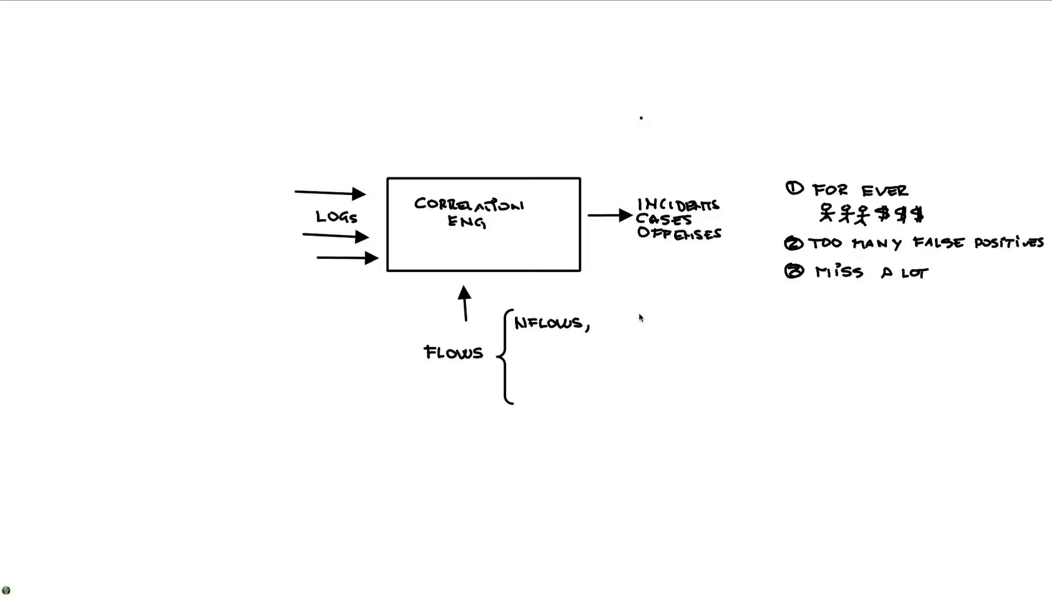
text(JF)
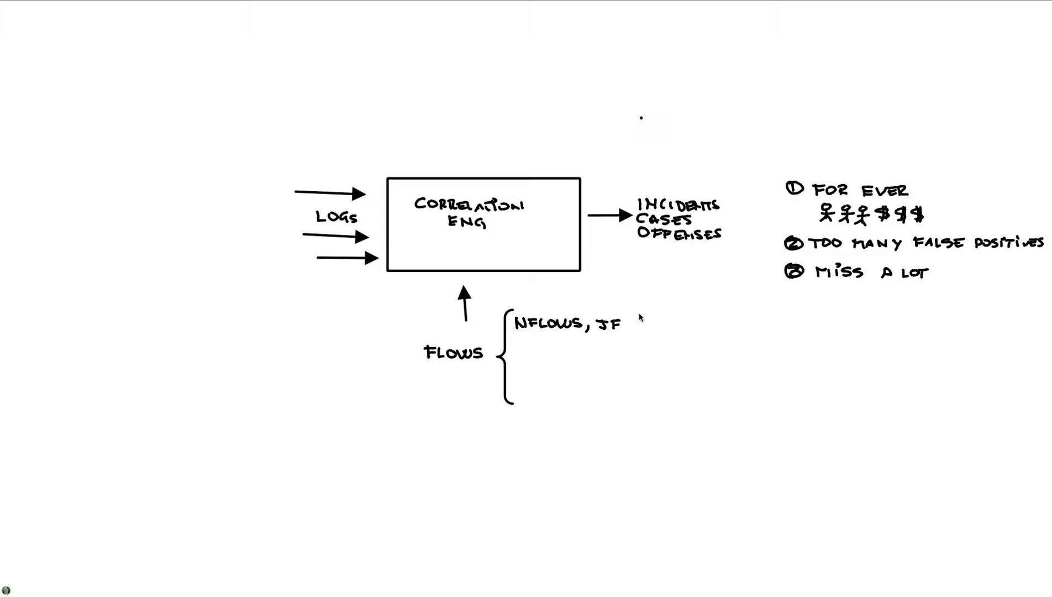
text(LOWS)
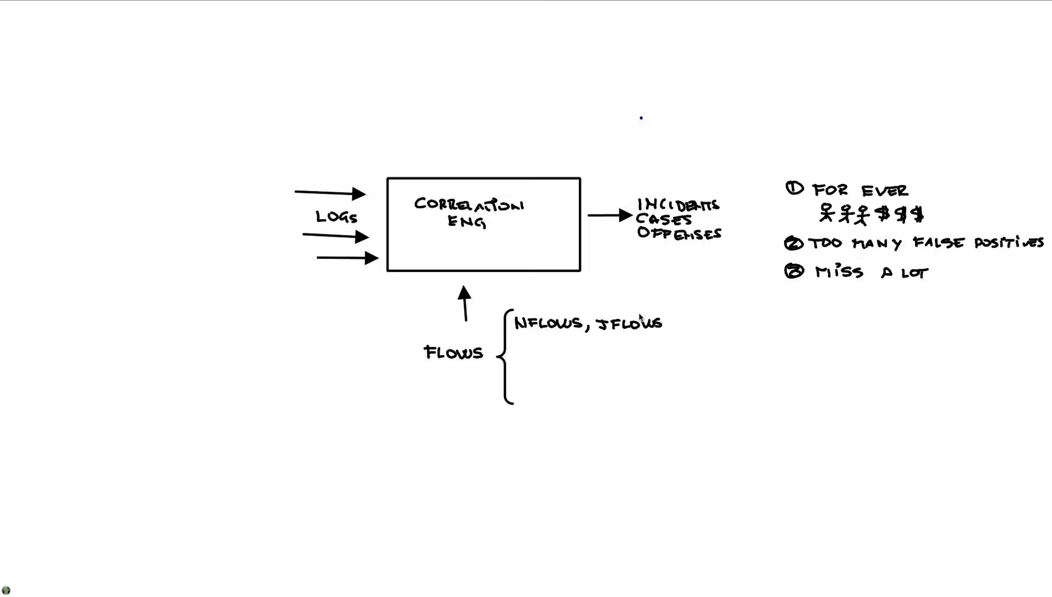
text(LAYE)
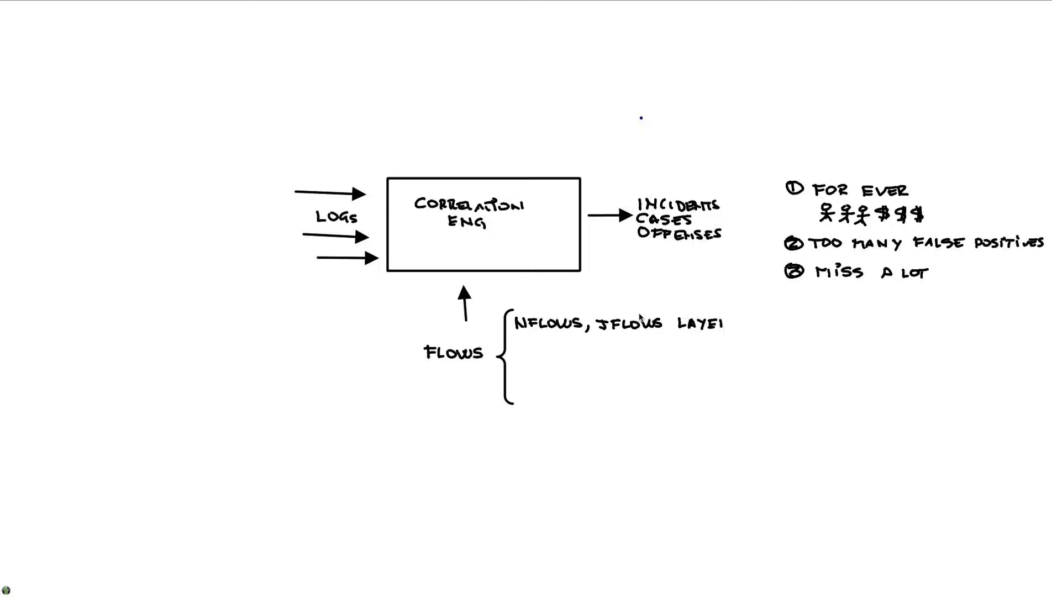
text(4)
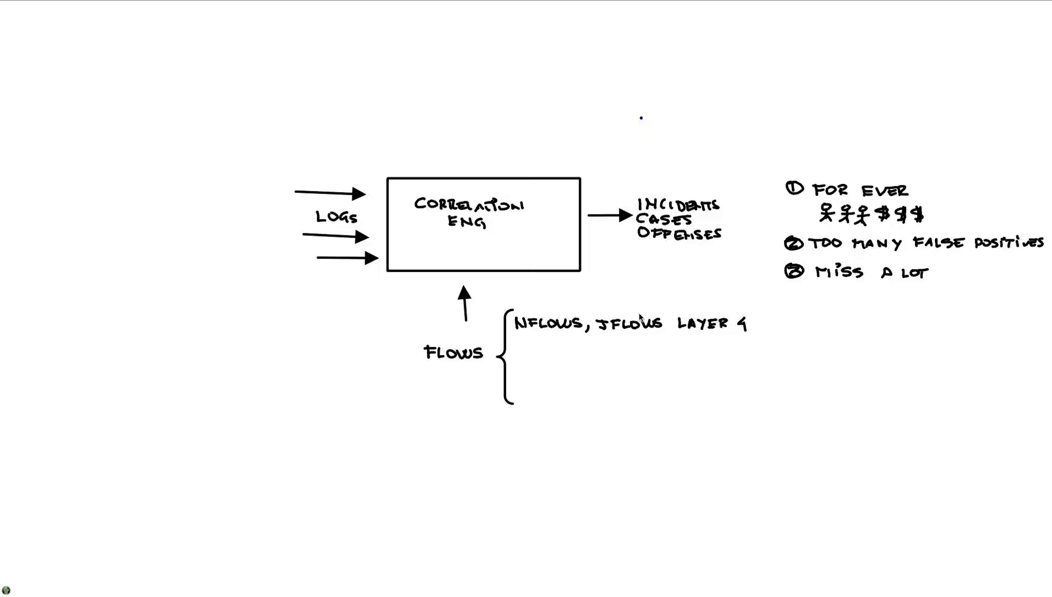
text(QT)
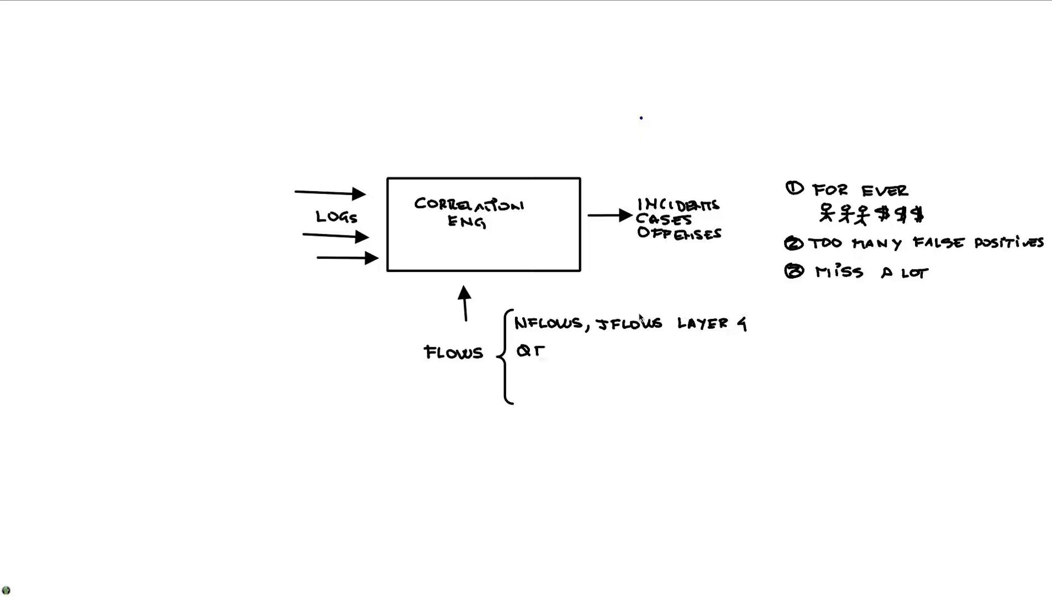
- Write 'QFLOW LAYER 7 CHAT, PDF, SSN' under the first flow line
text(FLOW)
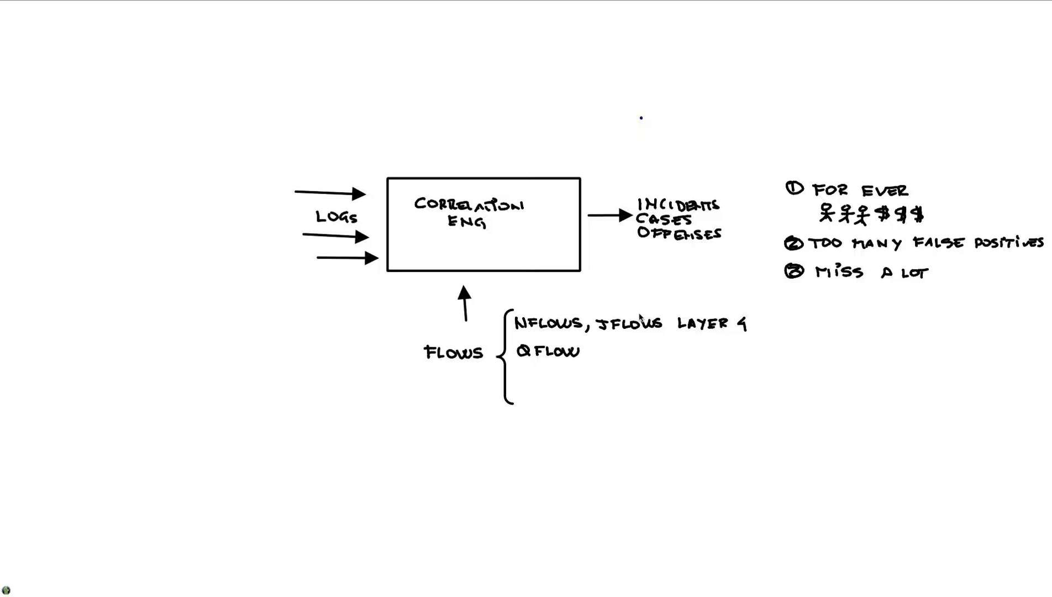
text(LAYE)
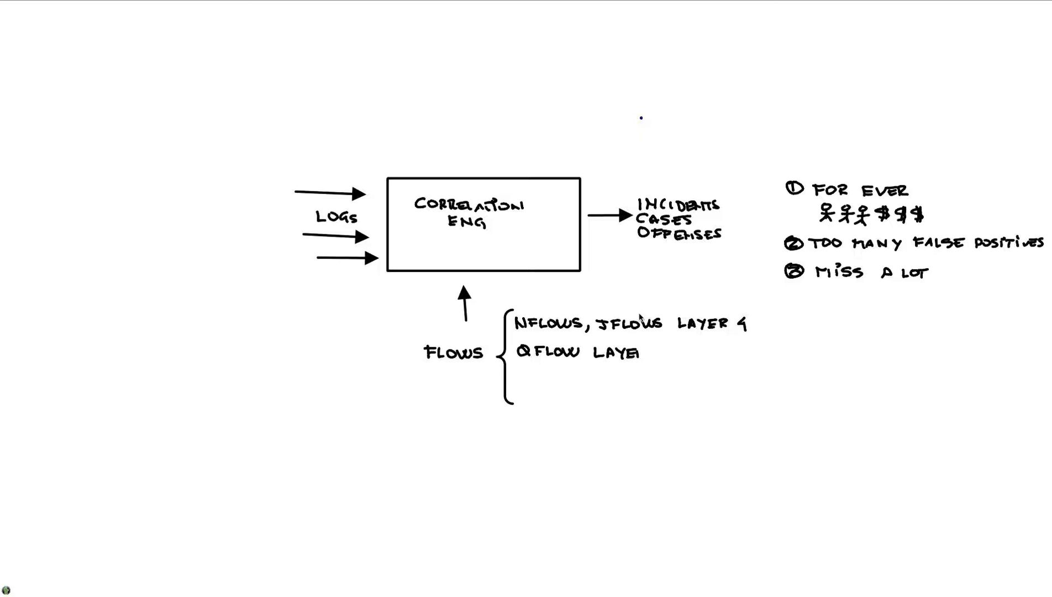
text(7)
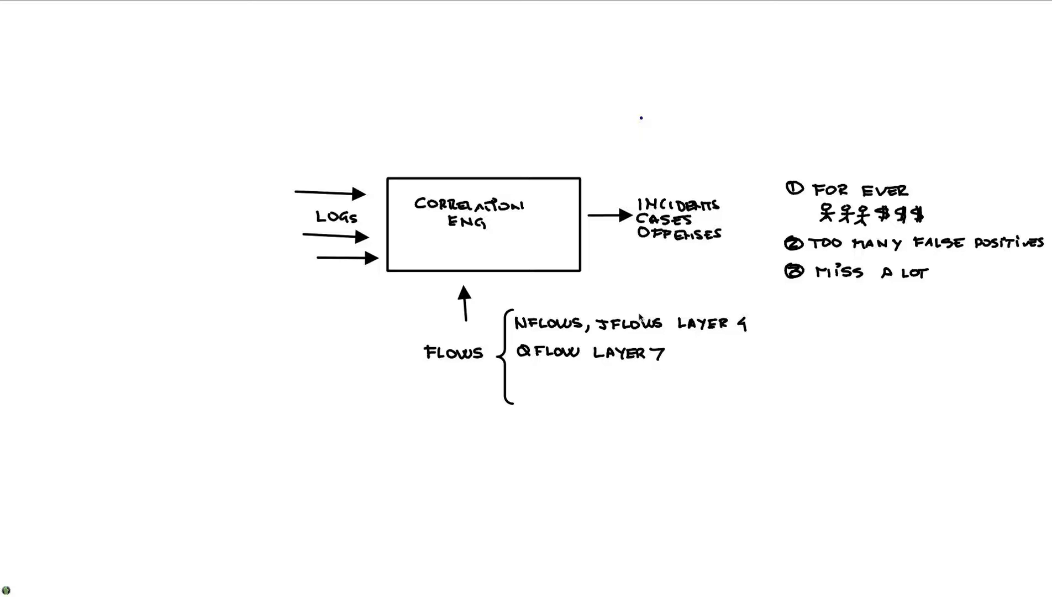
text(CH)
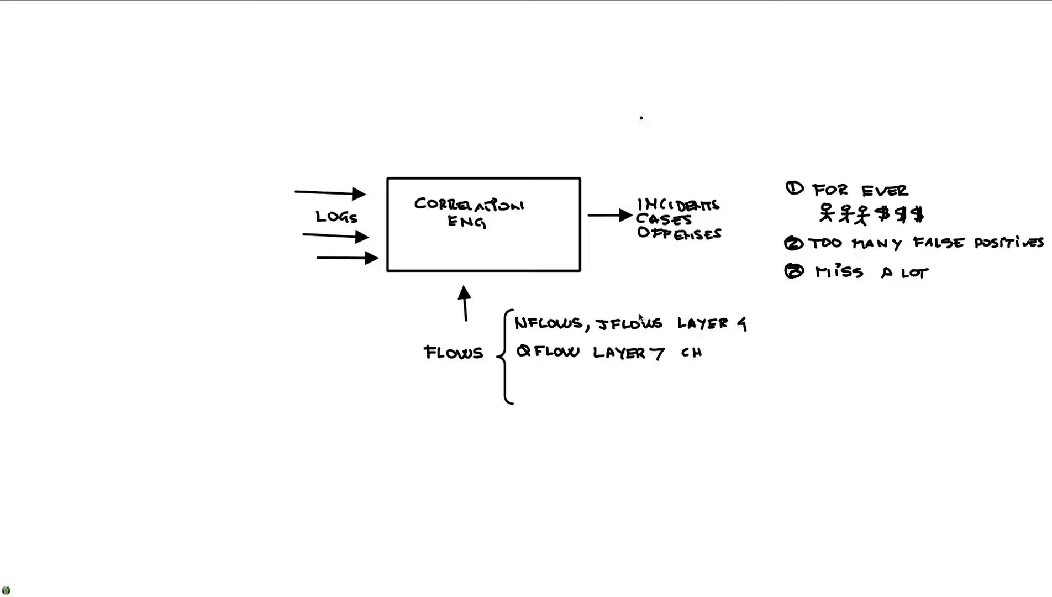
text(CHAT,)
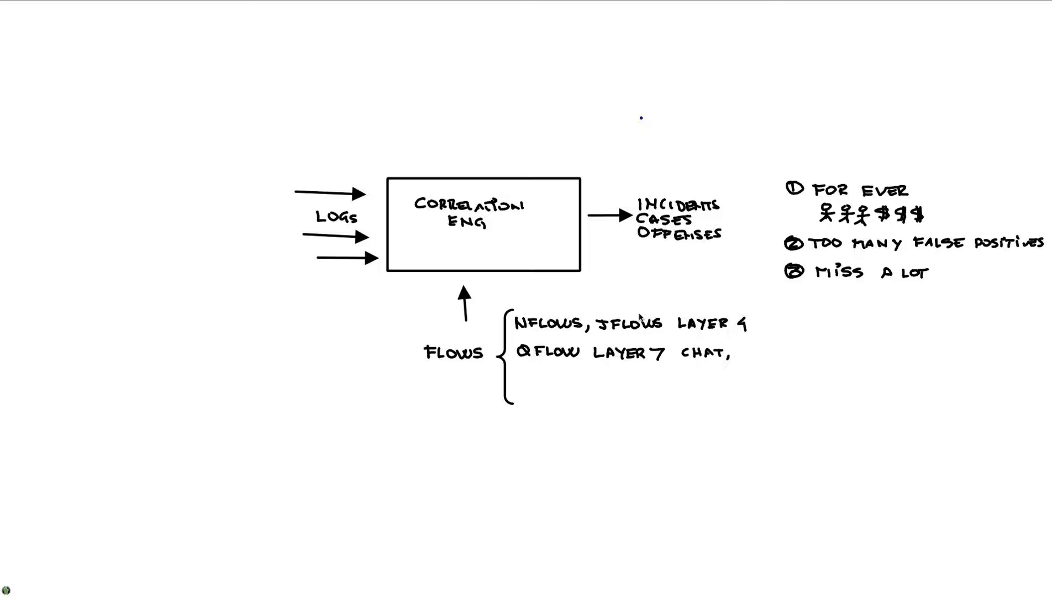
text(PDF)
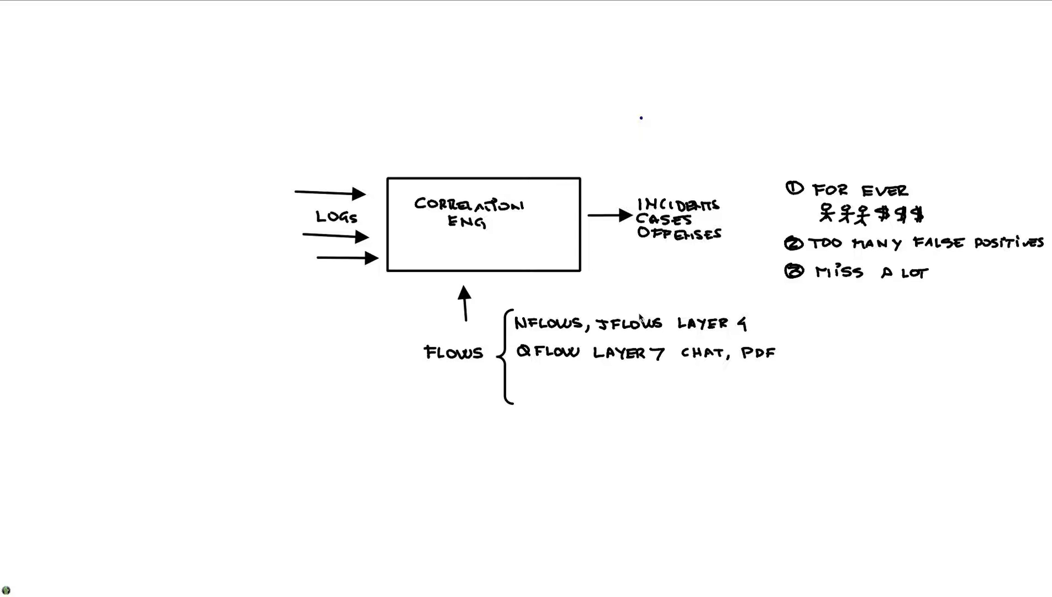
text(,)
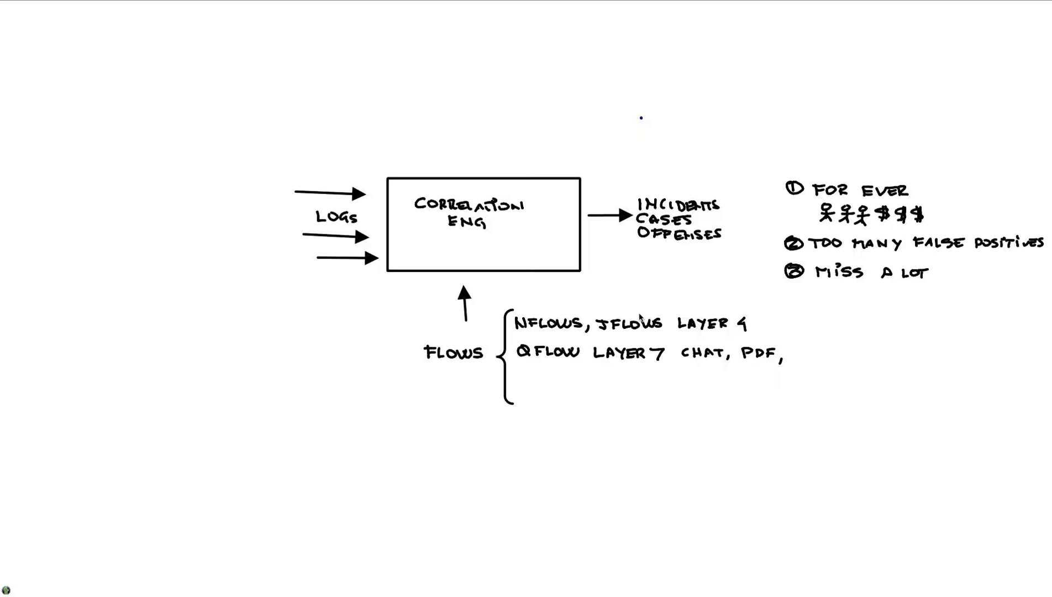
text(c)
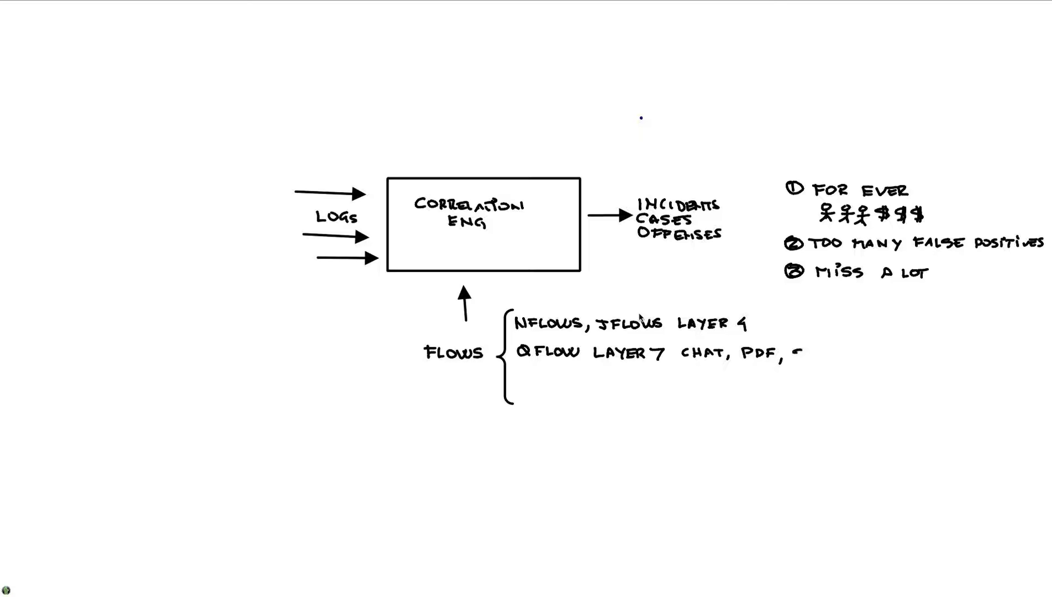
text(SSN)
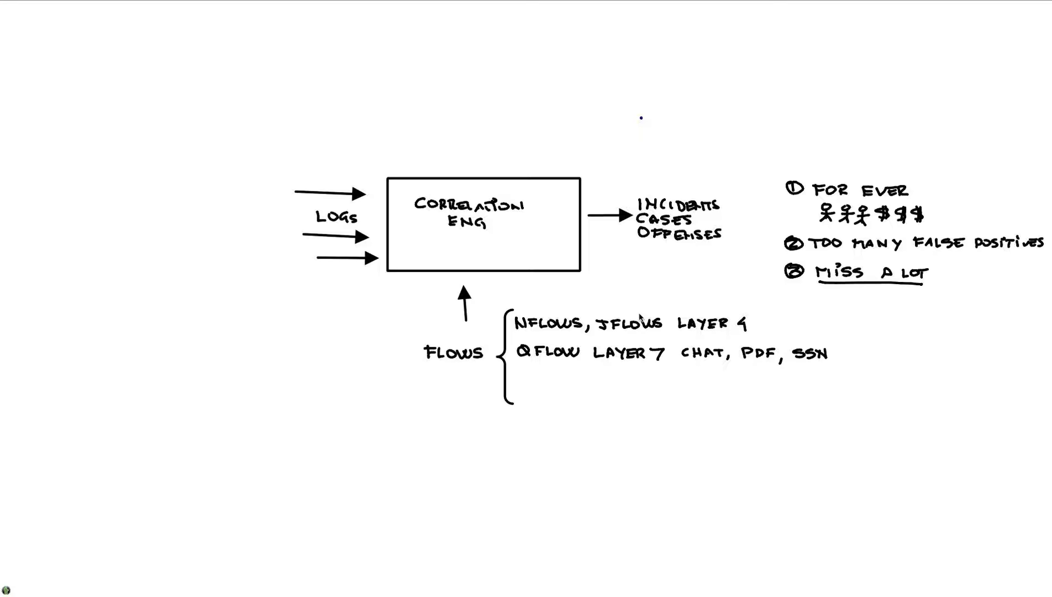
- Add the 'VFLOW HYPERVISOR' line and start writing 'ASSET' above
text(VFL)
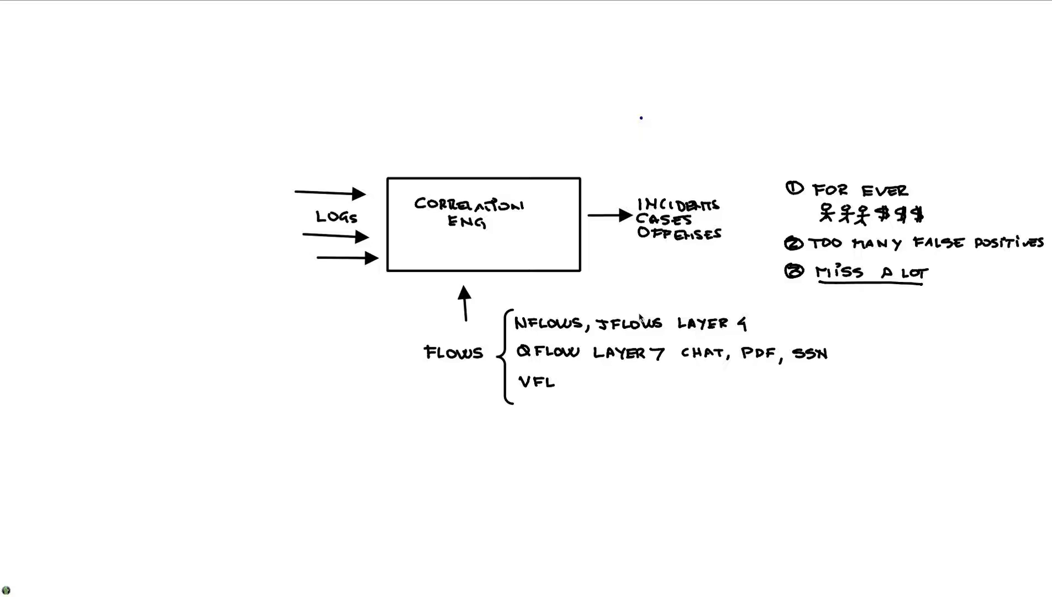
text(OW)
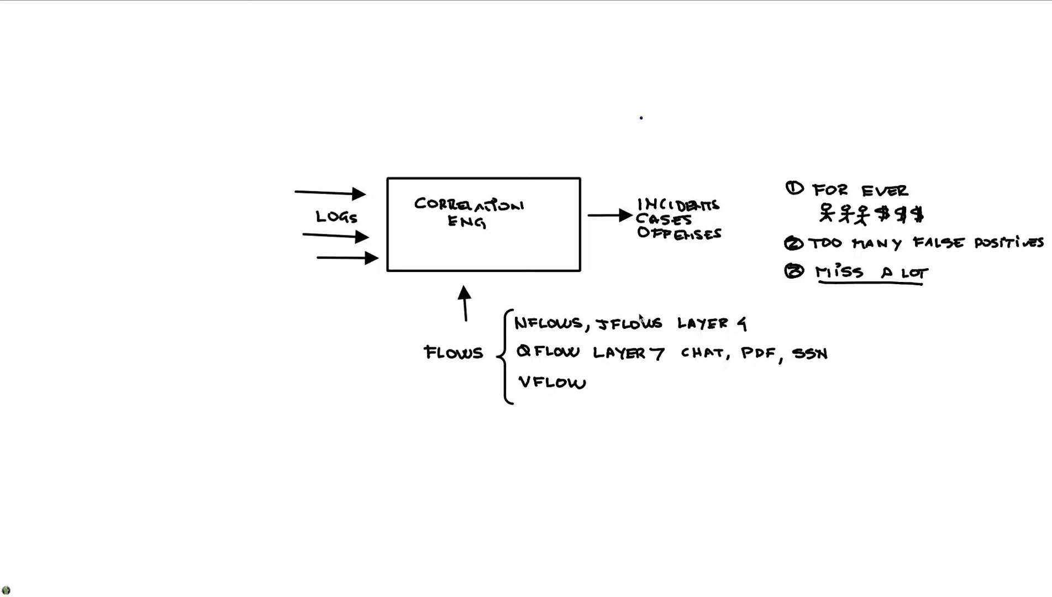
text(HY)
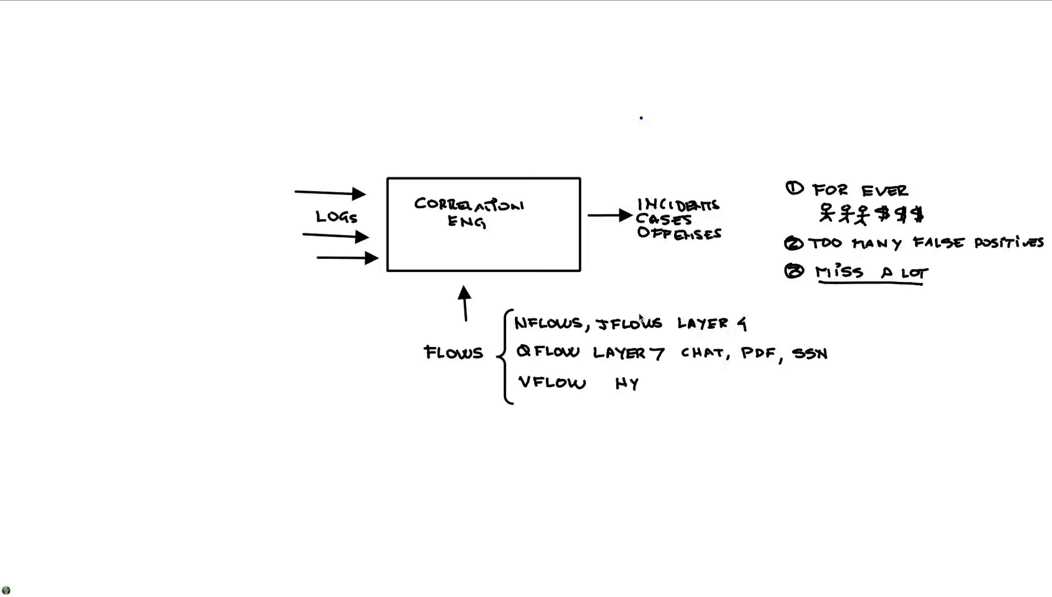
text(PEVISOR)
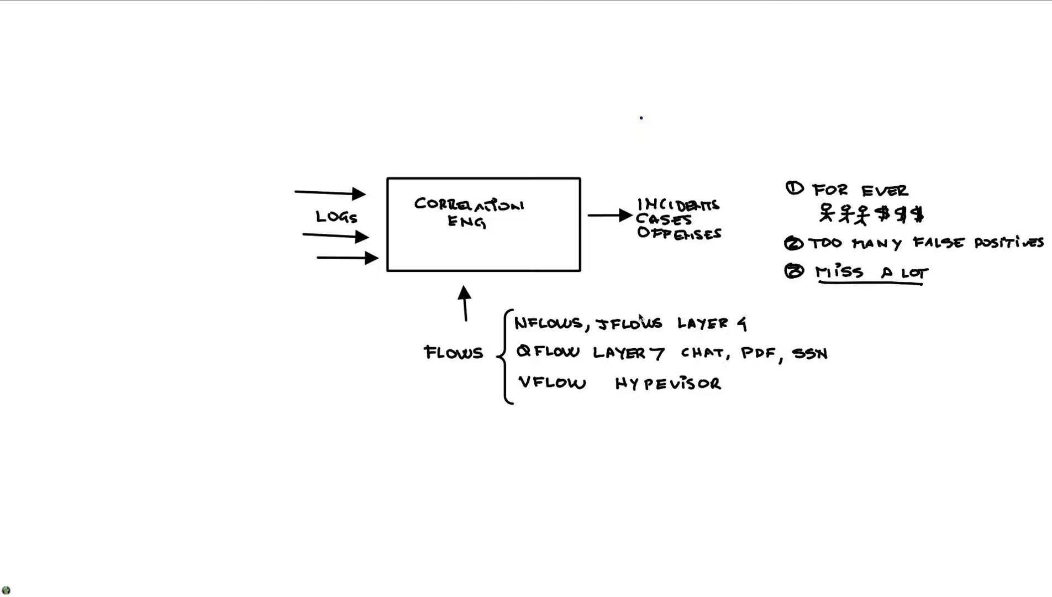
text(ASSET)
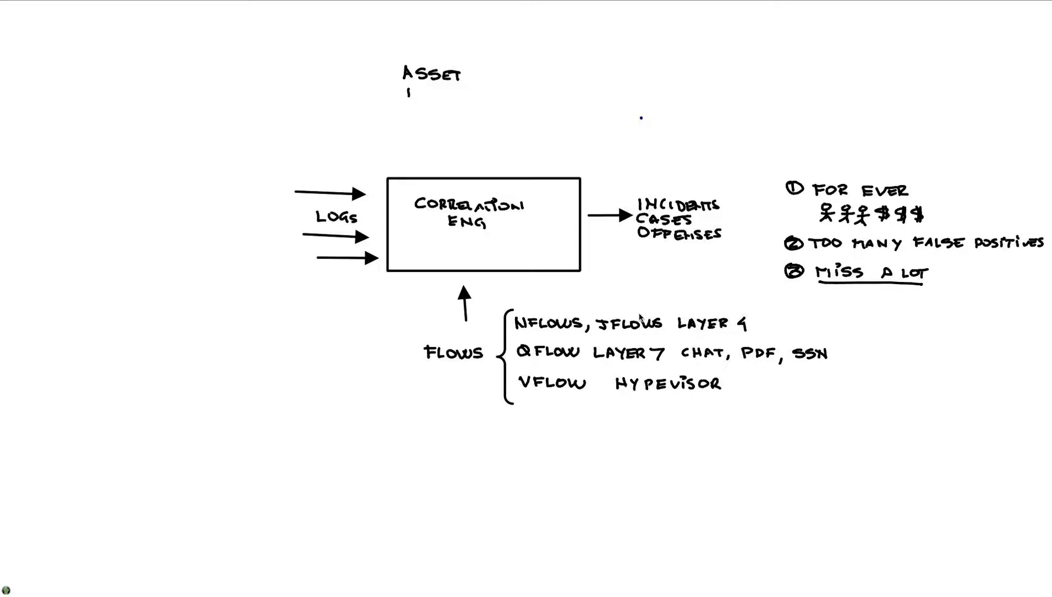
- Complete the 'ASSET INFO.' label, draw its brace, and begin 'TYPE OF DEVICE'
text(NFO.)
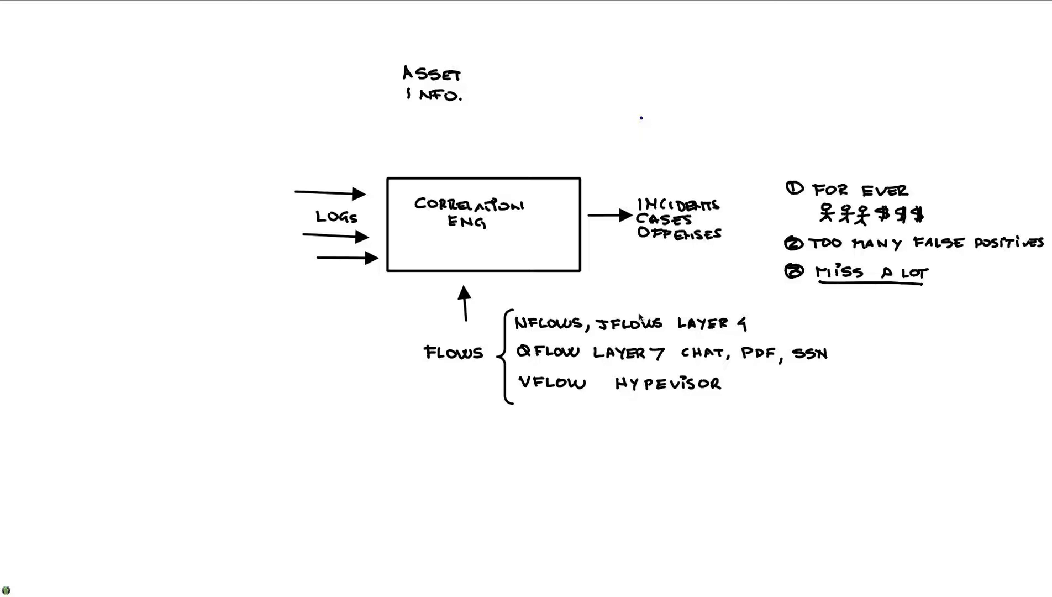
drag(483, 13, 489, 144)
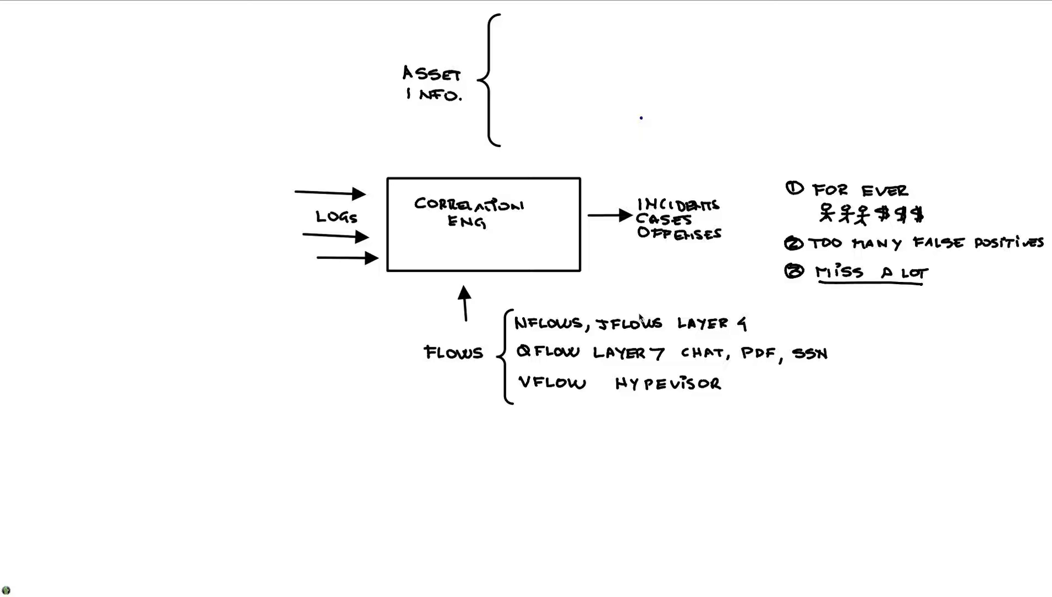
text(FYI)
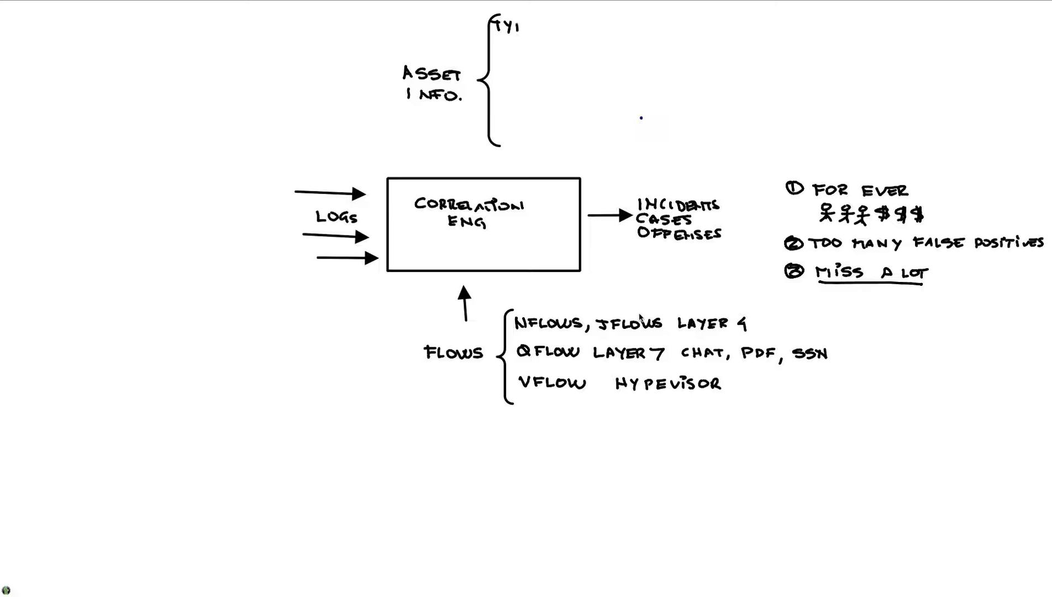
text(TYPE OF)
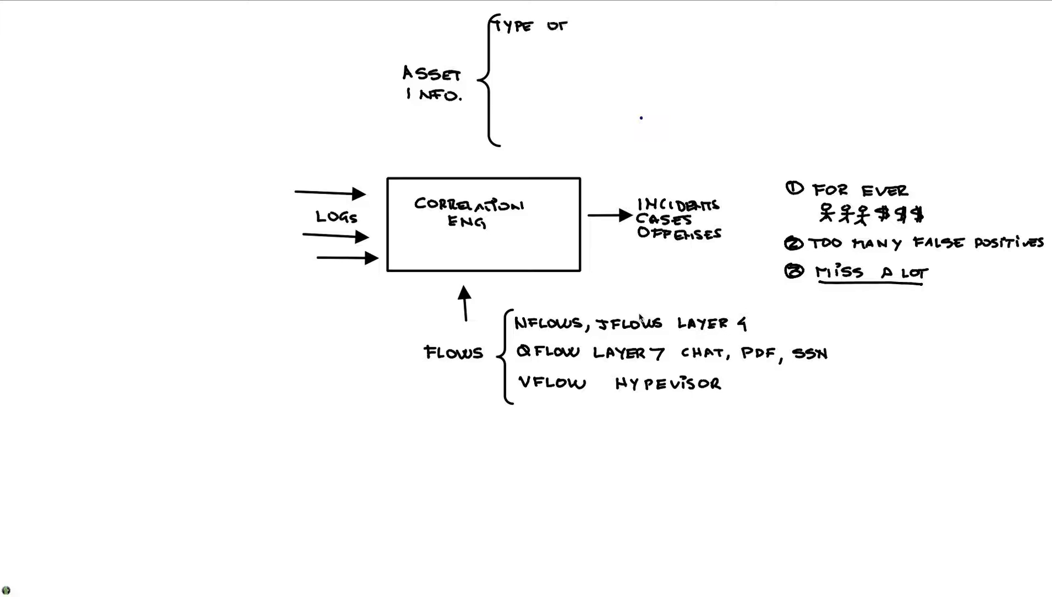
text(Dev)
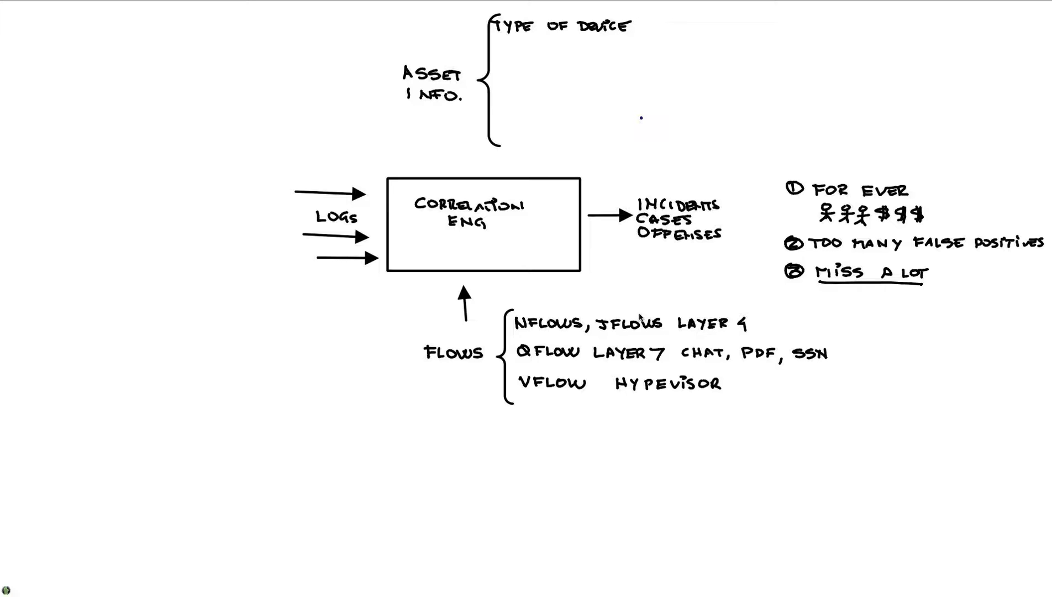
- List the device types DNS, EMAIL, DHCP, WKS, ETC
text(D)
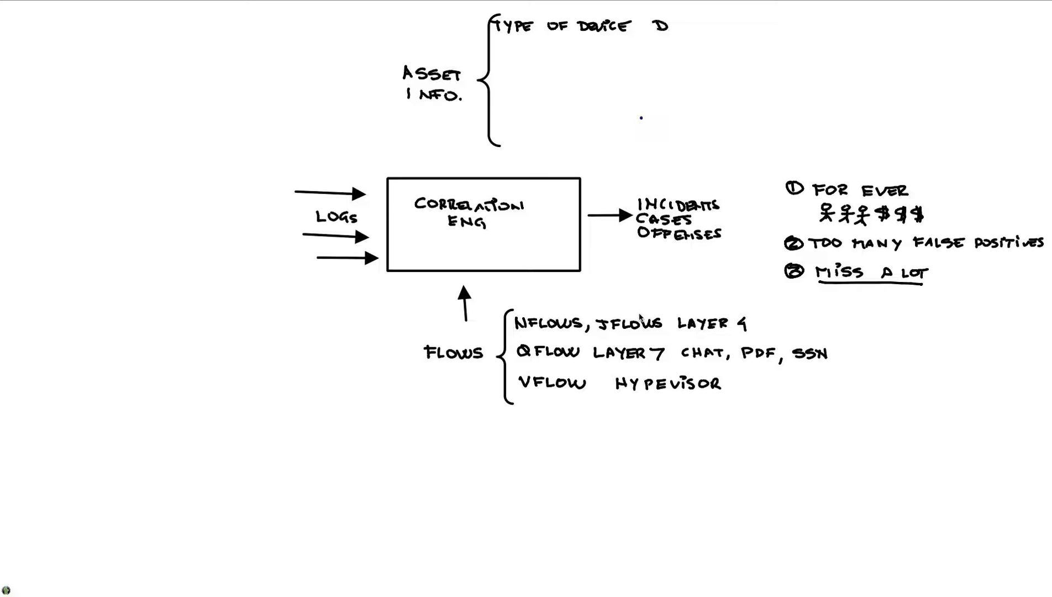
text(NS, EMAIL,)
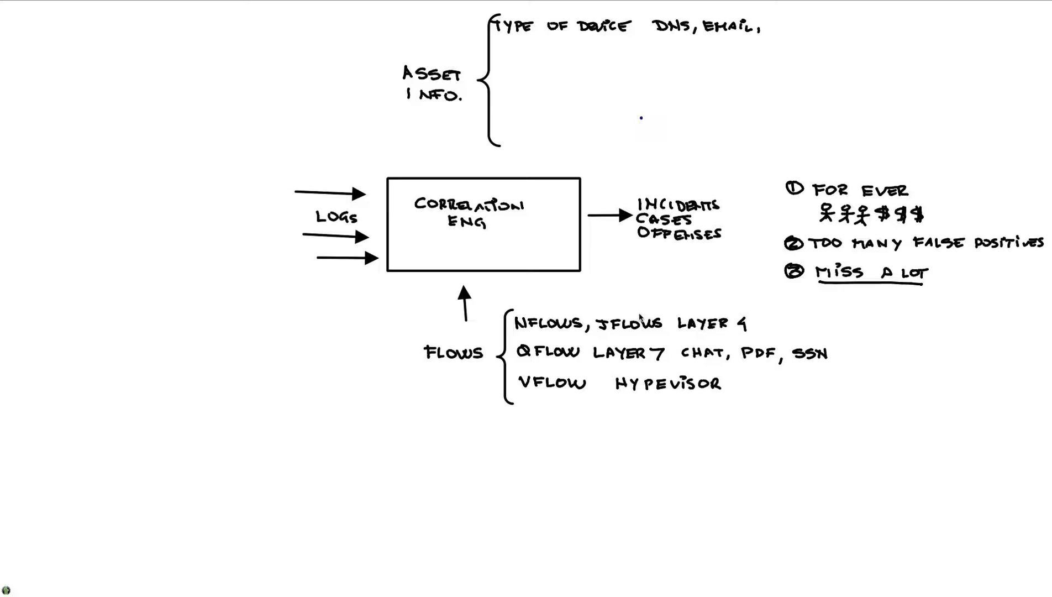
text(DC)
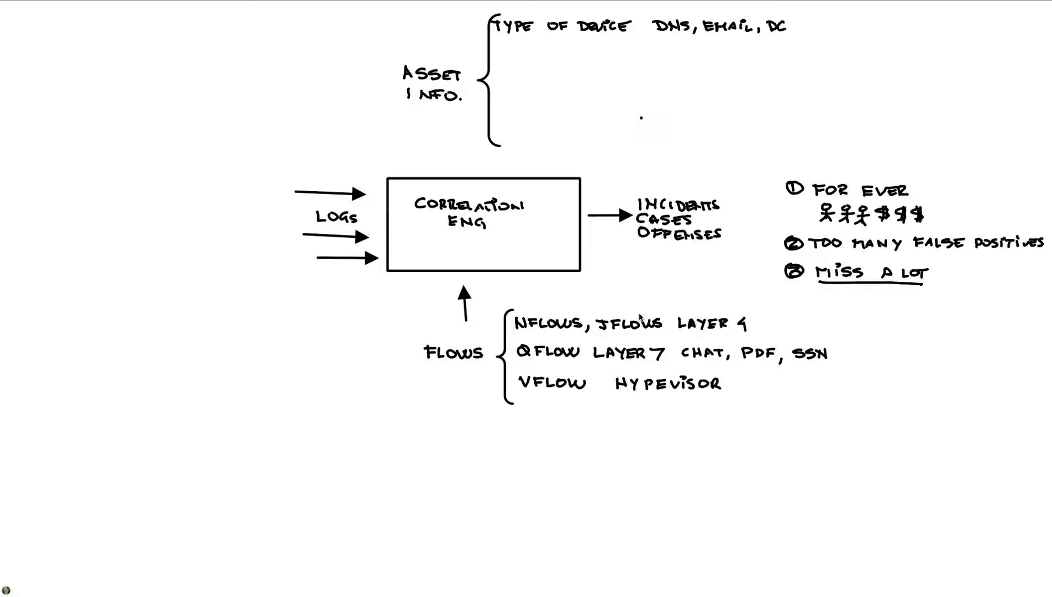
text(HP)
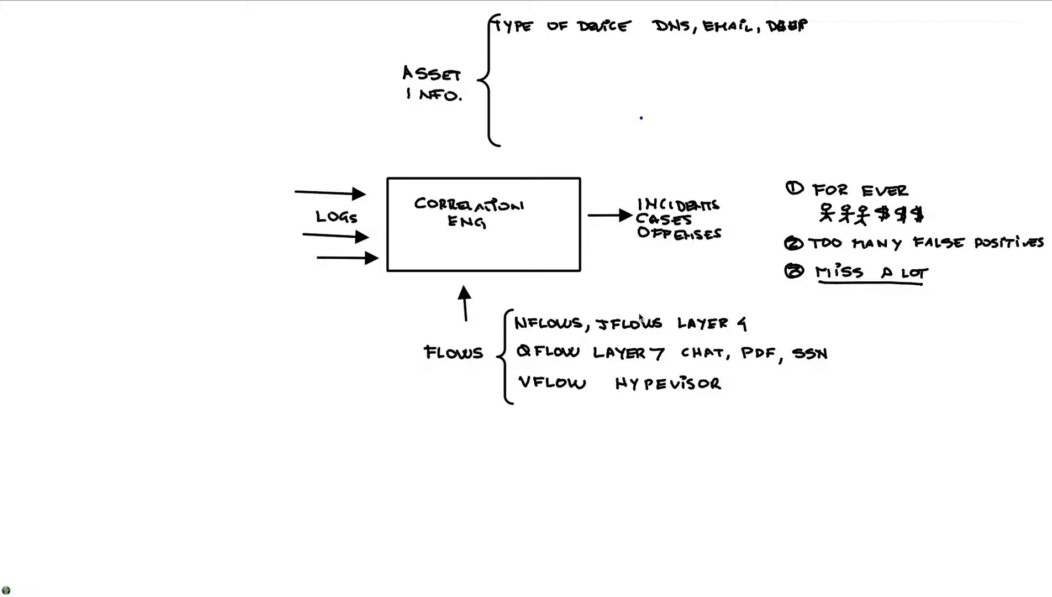
text(,)
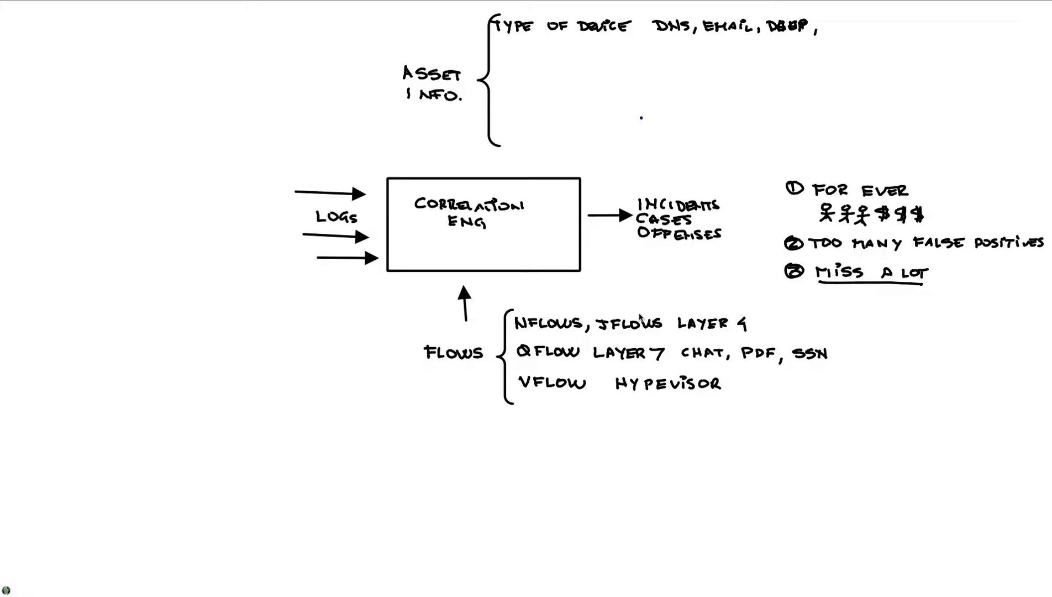
text(WKS,)
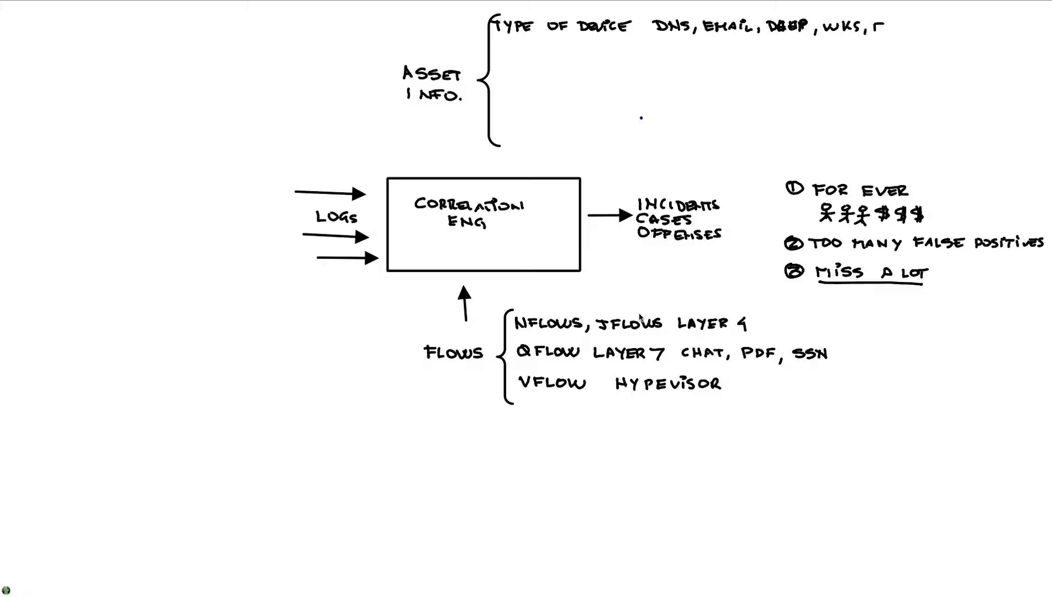
text(ETC)
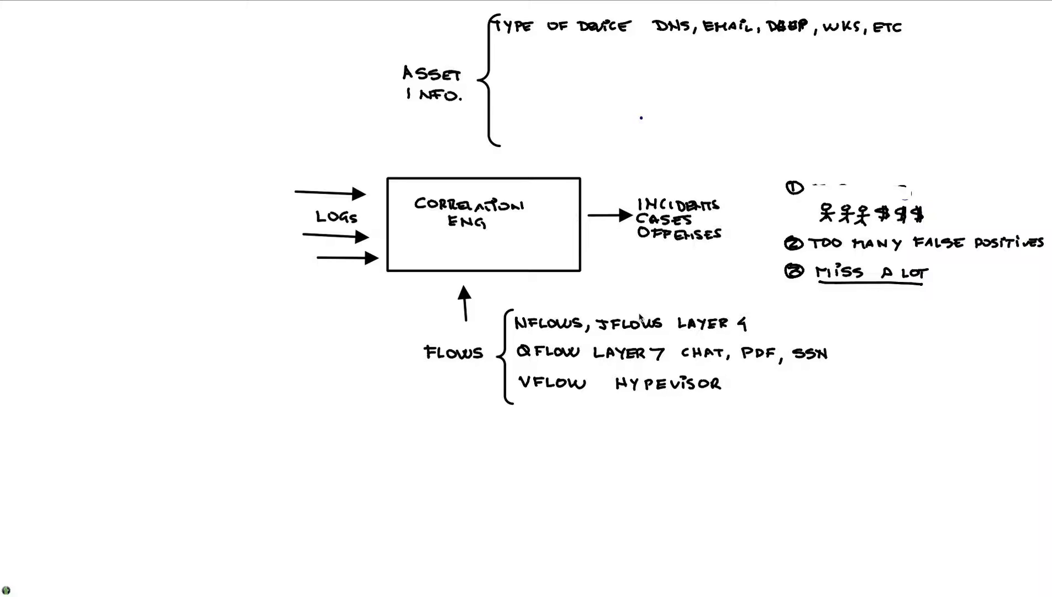
- Add 'VULNERABILITY SCANNER' and 'BUFFER OVERFLOW' lines under the asset info brace
text(V)
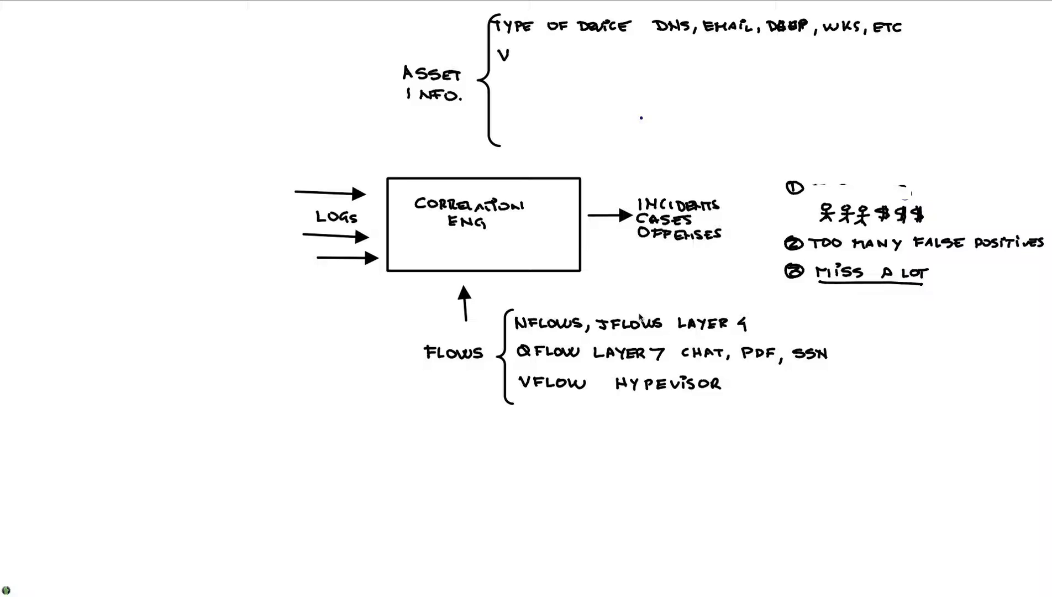
text(VULNERABILITY)
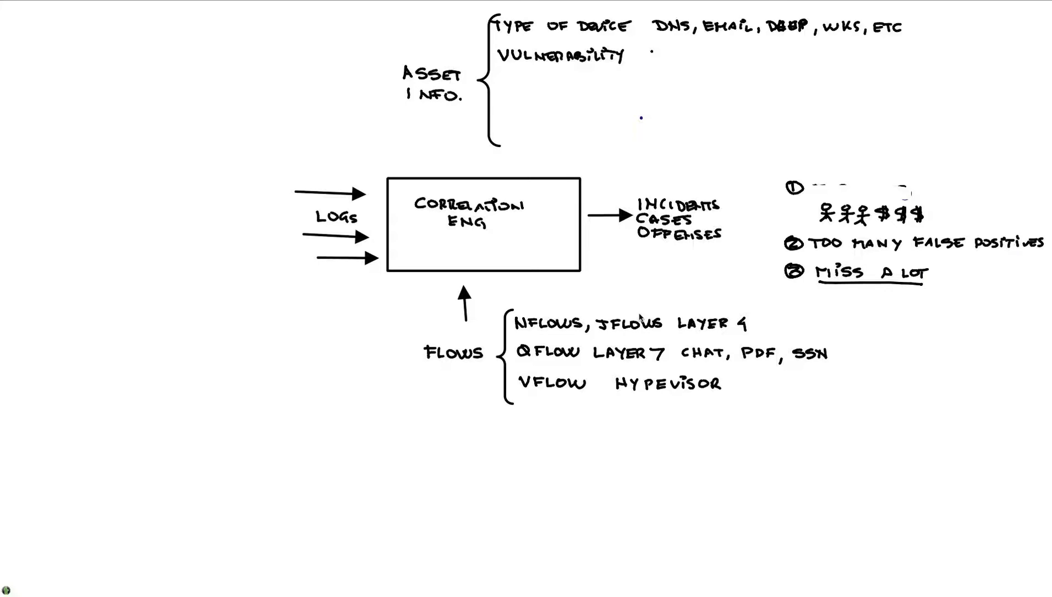
text(SCAN)
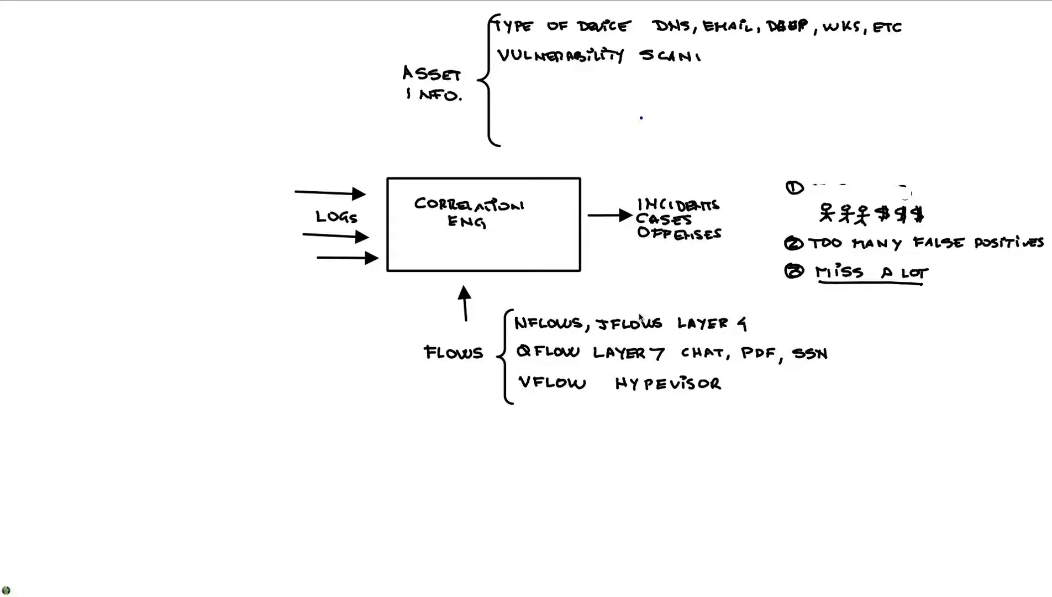
text(NER)
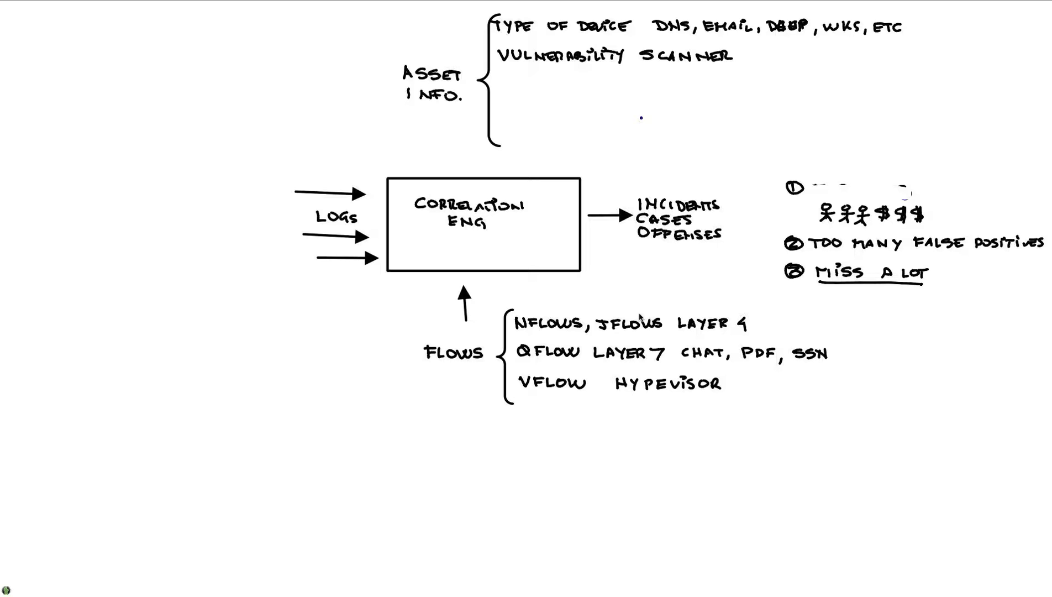
text(BUT)
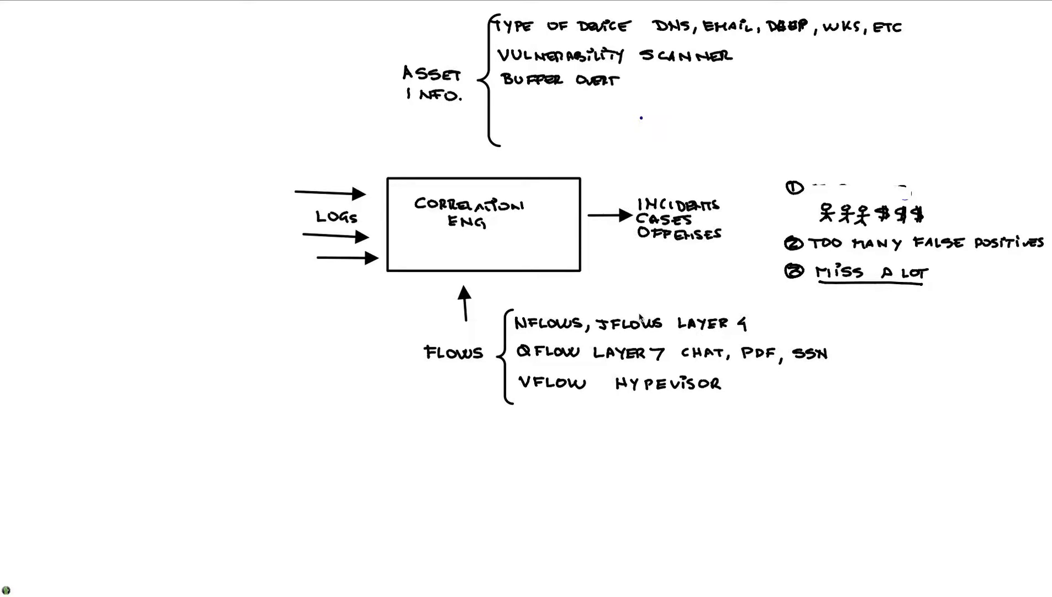
text(FLOW)
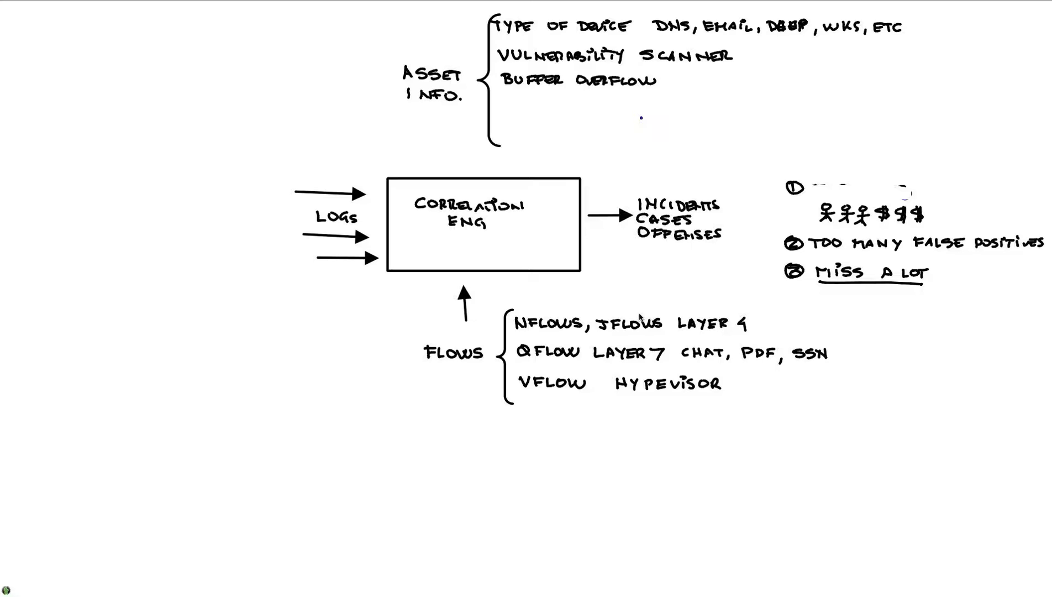
text(HA)
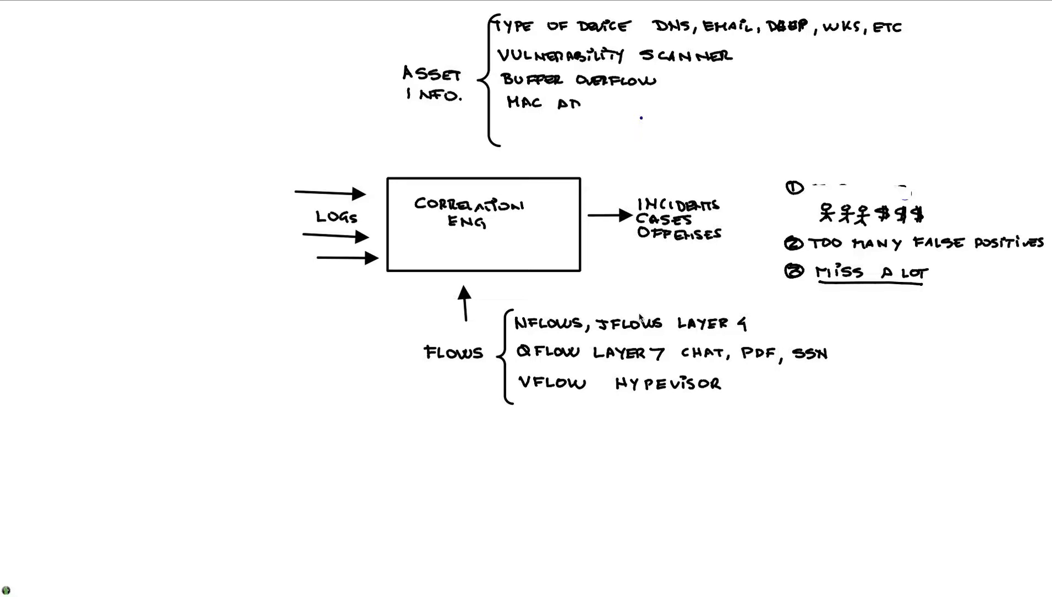
text(DD C)
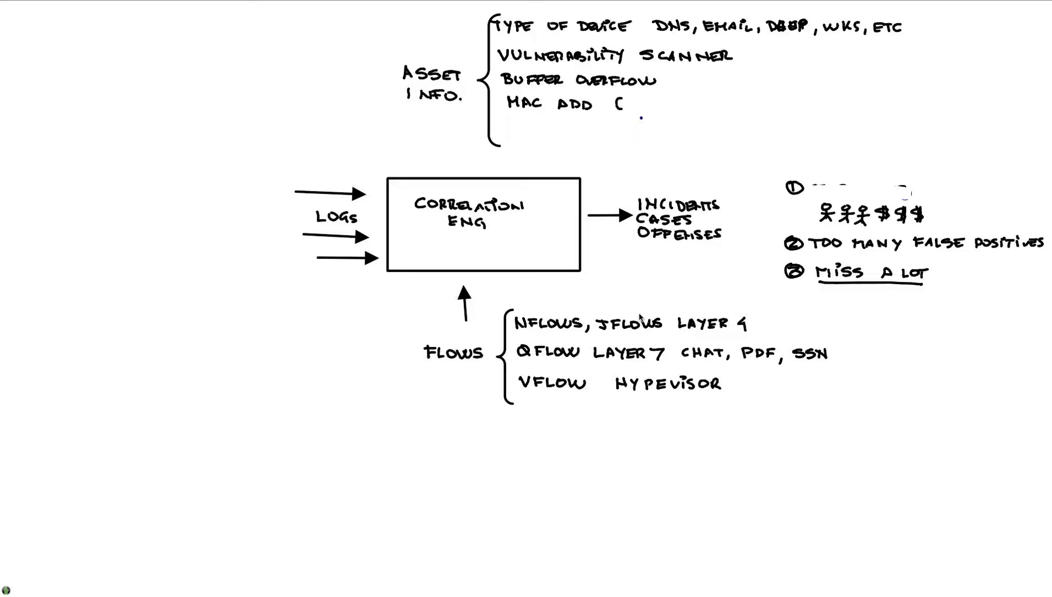
text(DHCP))
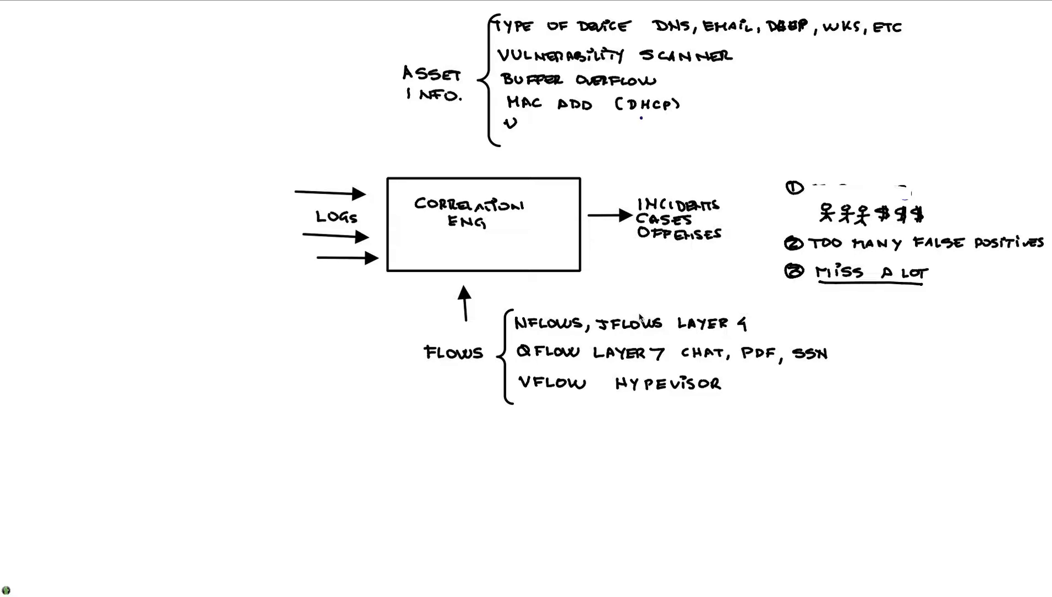
text(SER)
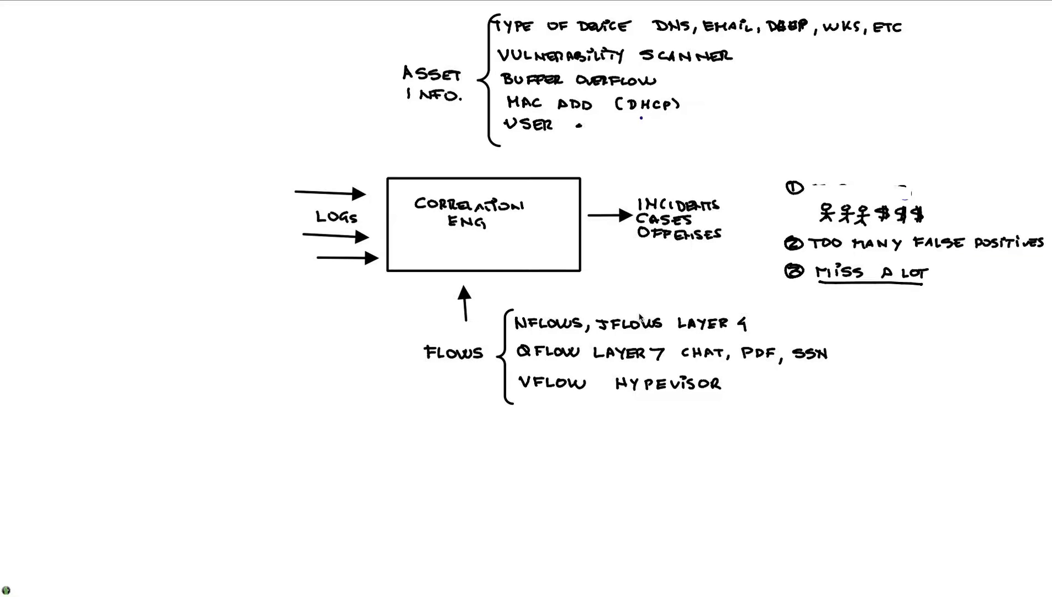
text(@IP)
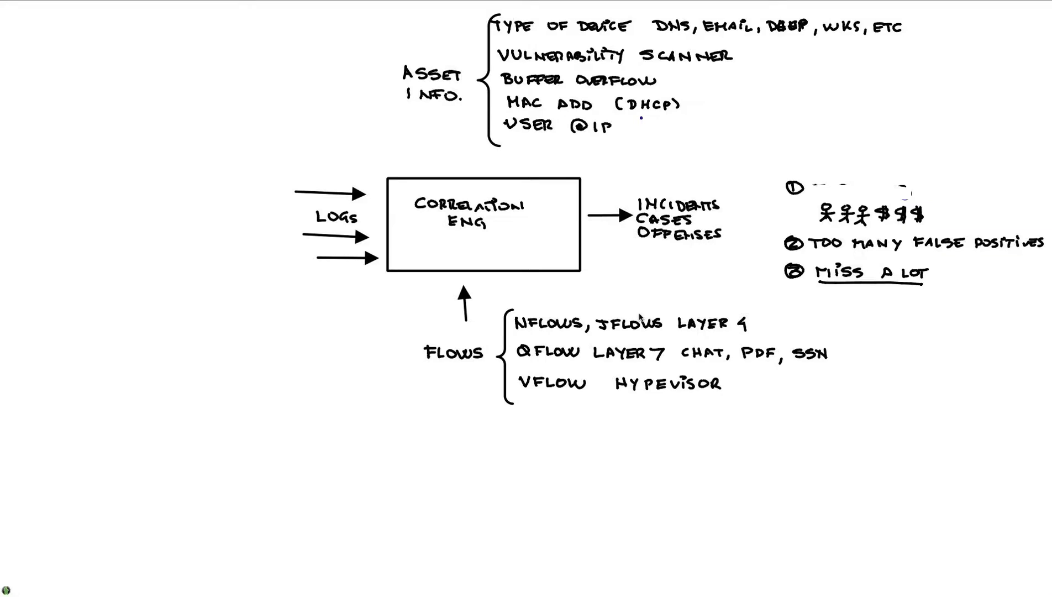
text(@11)
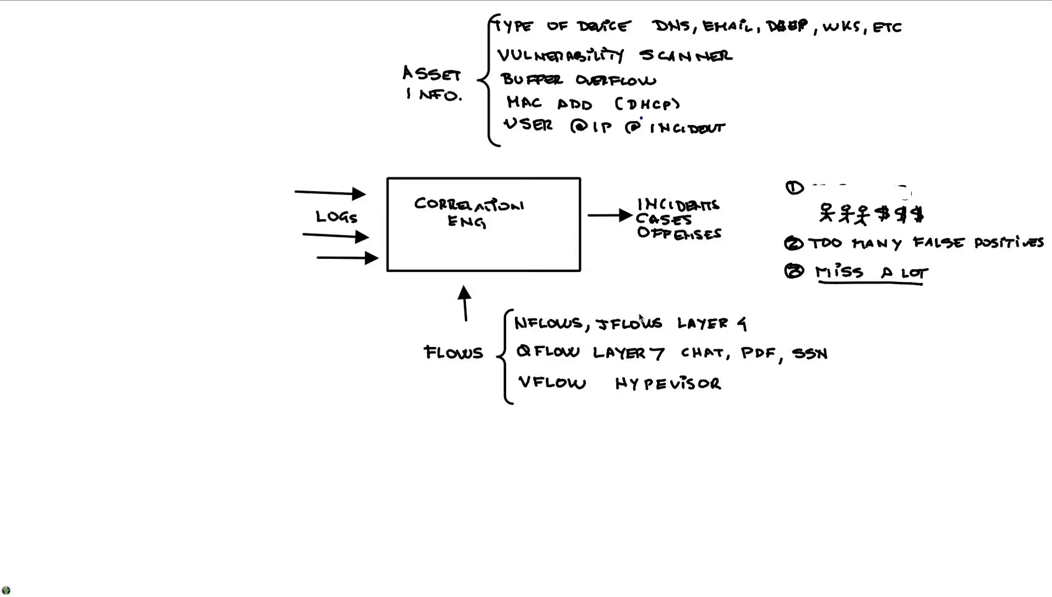
text(N)
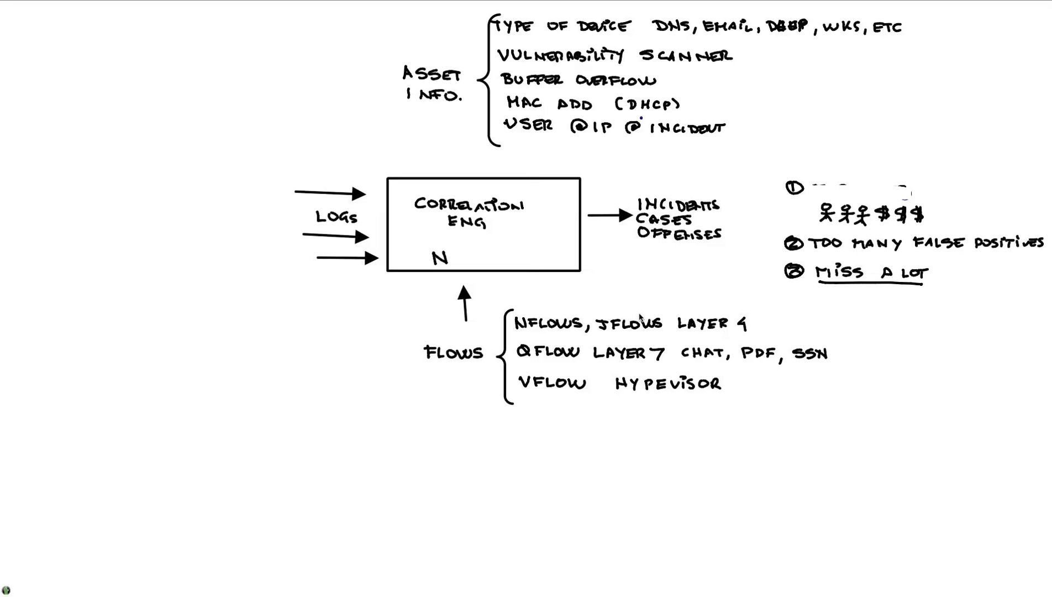
- Finish writing 'NBAD' in the lower part of the engine box
text(BAD)
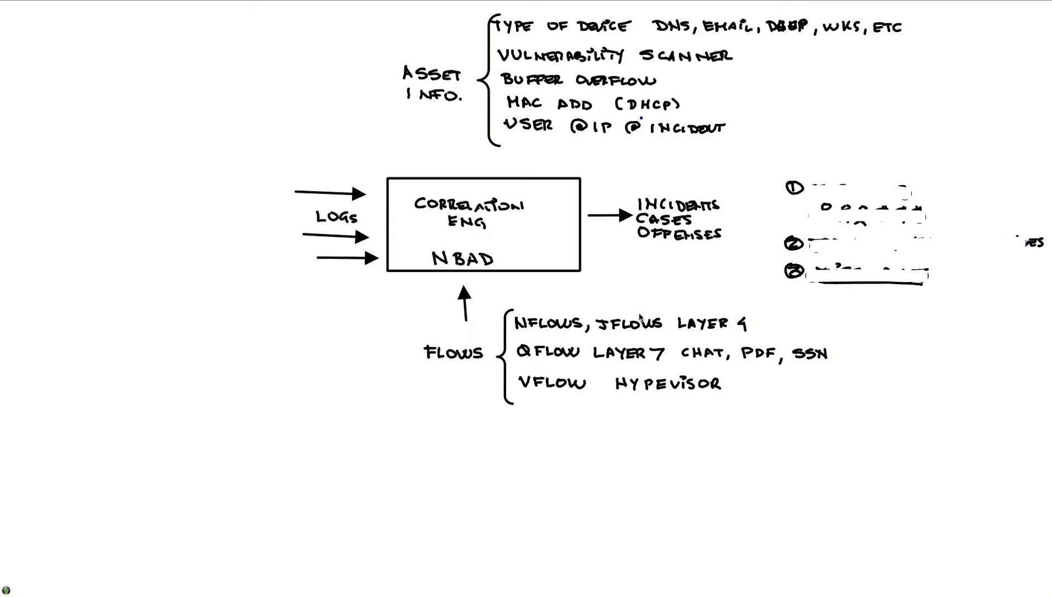
- Draw a new box below the flows list with two incoming arrows on its left
drag(309, 444, 430, 510)
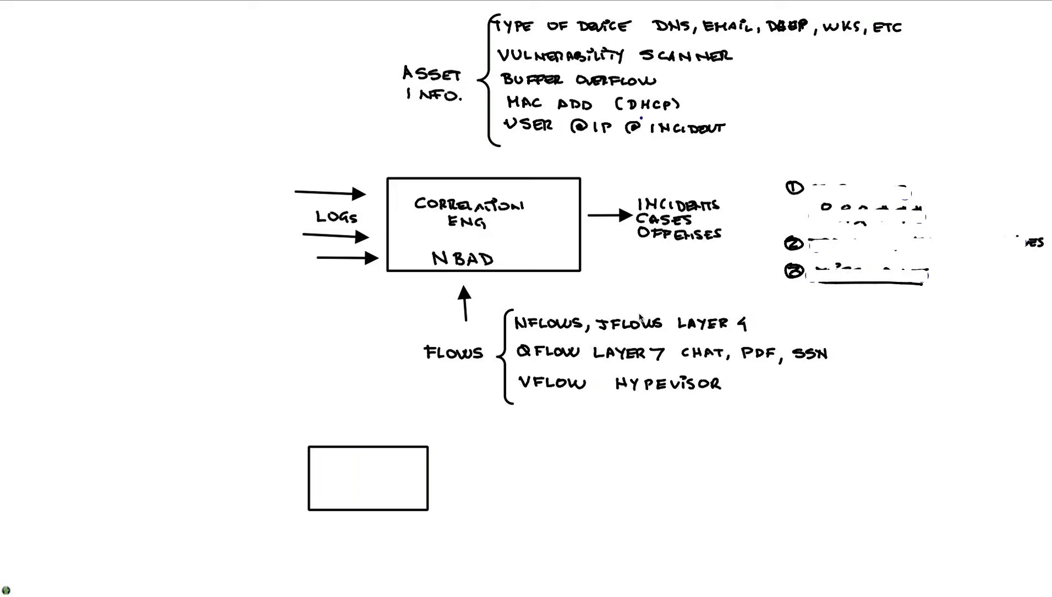
drag(242, 457, 299, 457)
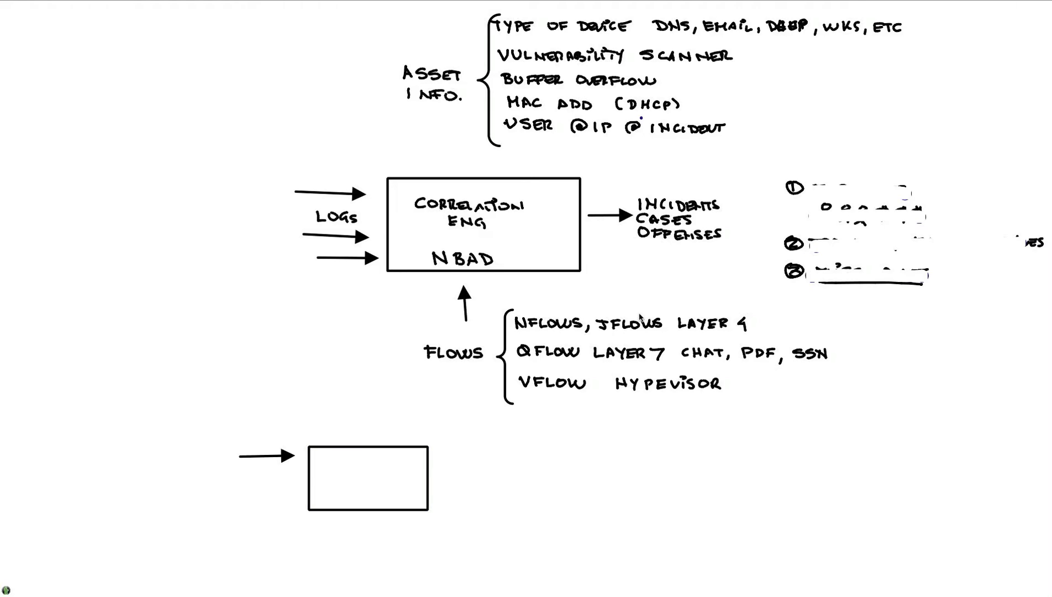
drag(243, 479, 296, 479)
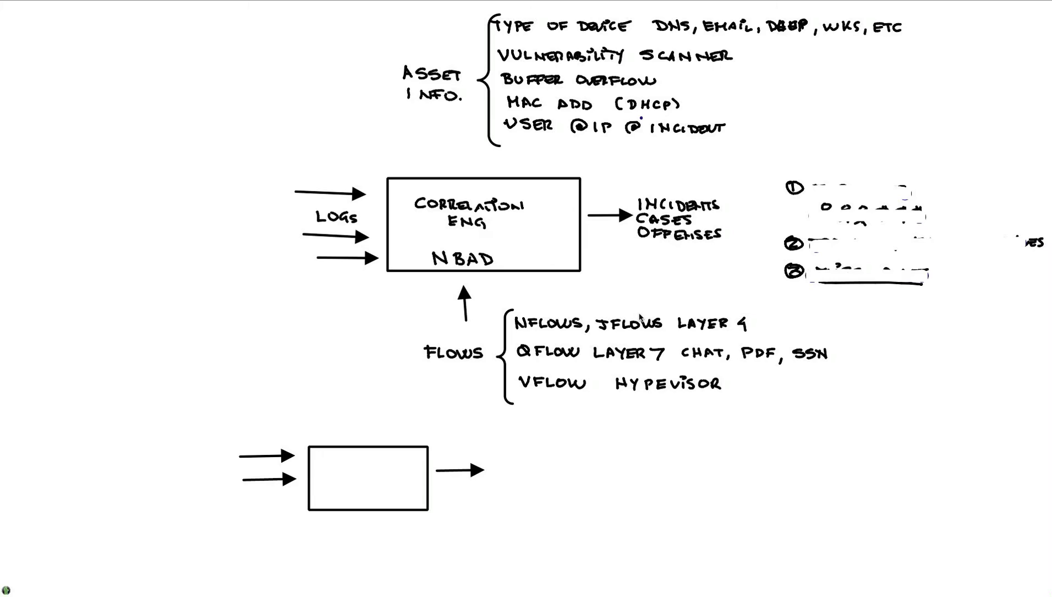
- Draw a lower-left box with FLOWS and ASSET input arrows, connected to the upper box
drag(114, 510, 225, 564)
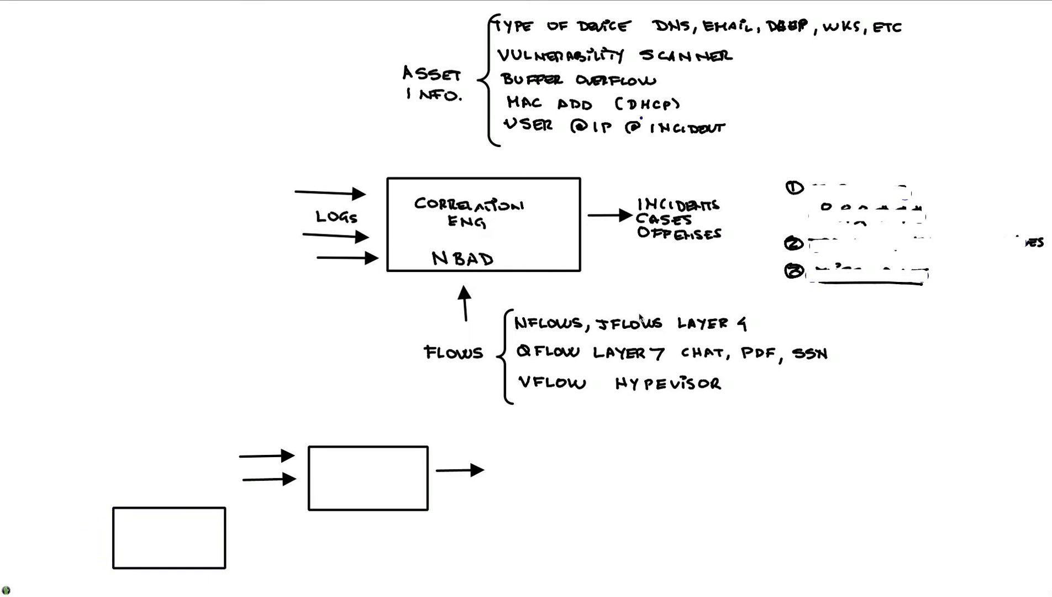
drag(57, 518, 104, 518)
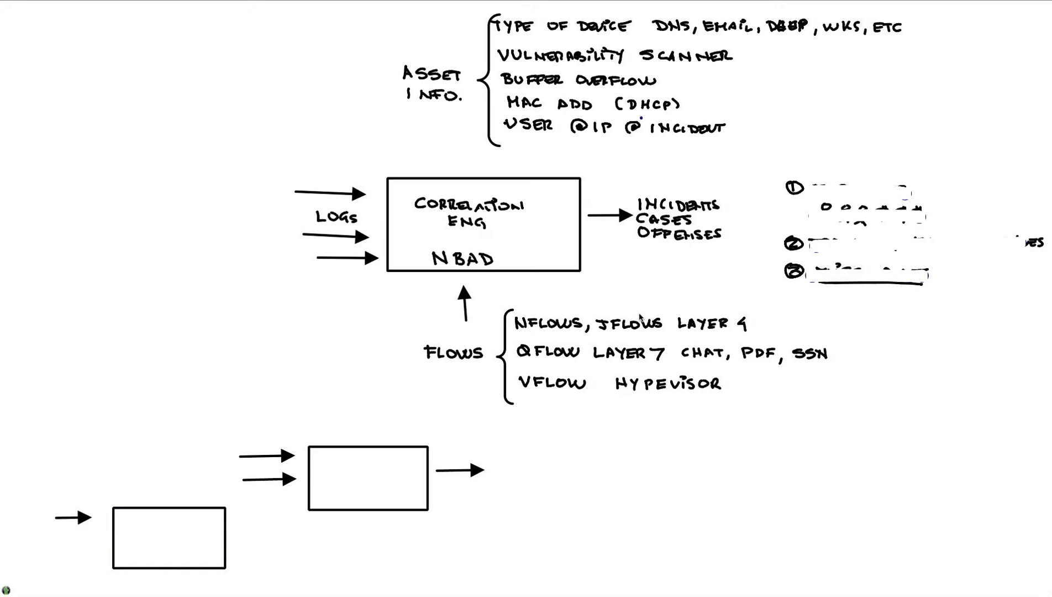
text(FLOWS)
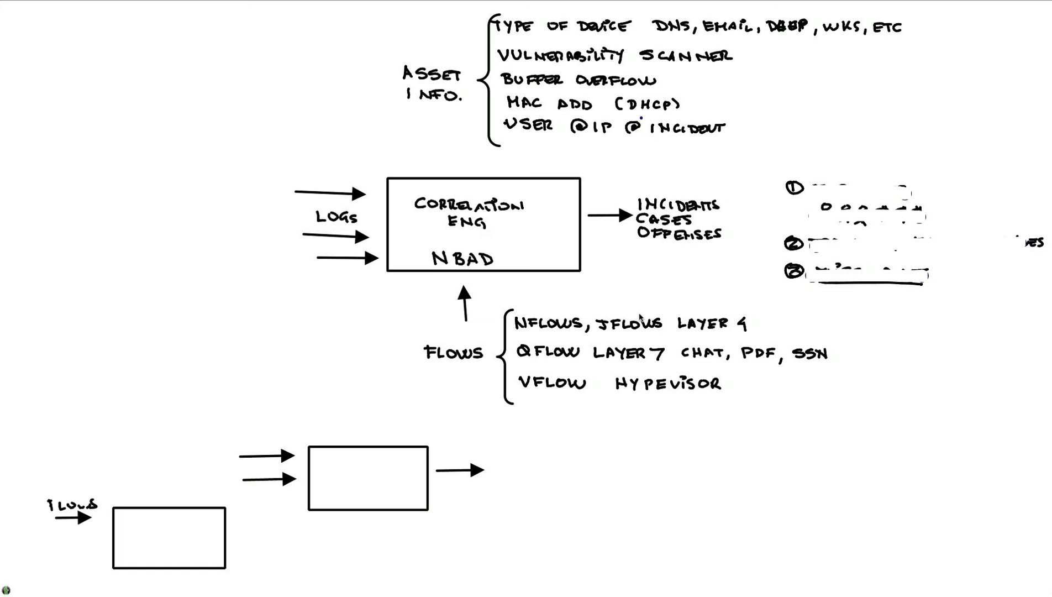
drag(50, 551, 107, 550)
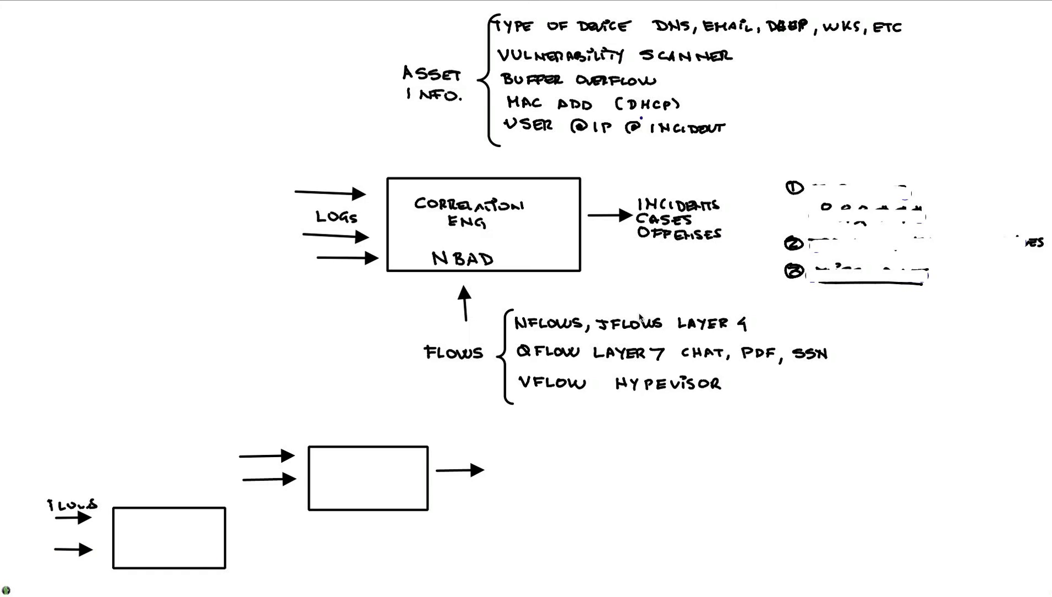
text(ASSL)
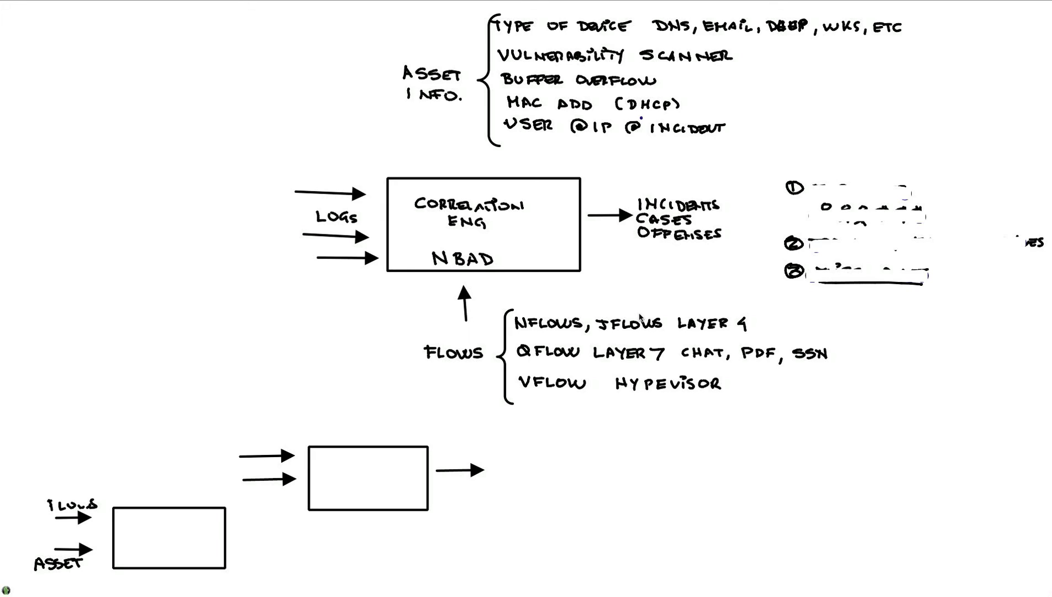
drag(231, 543, 305, 477)
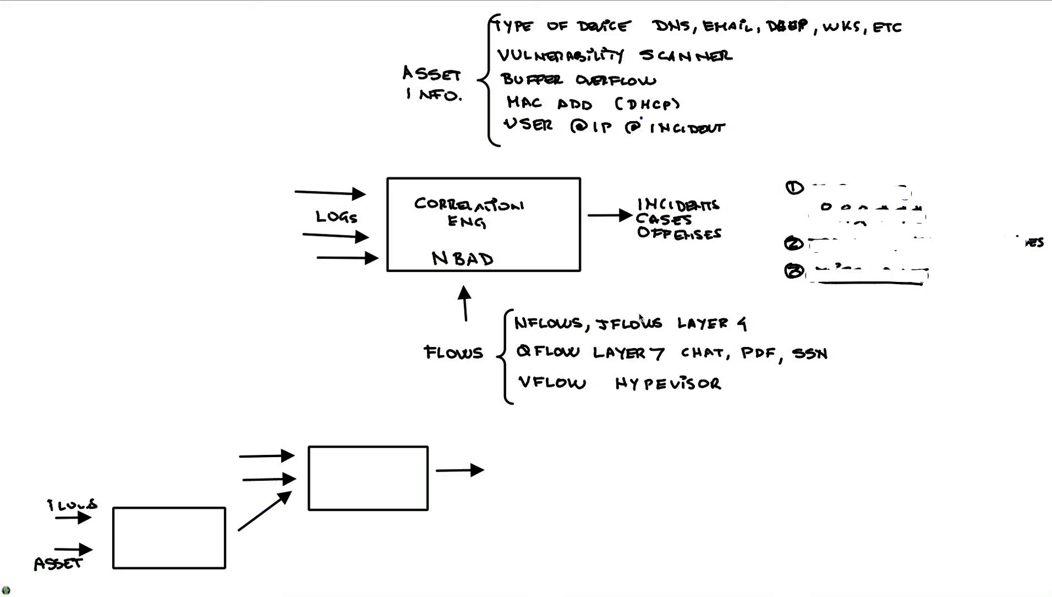